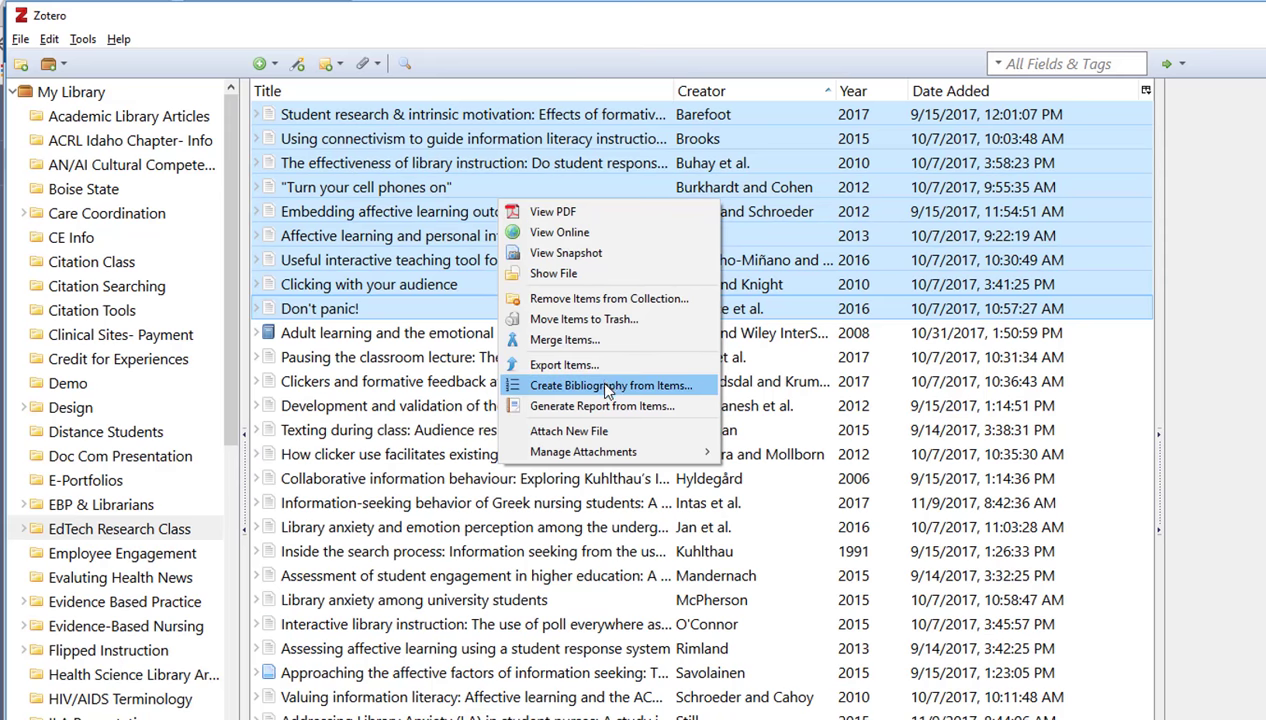
mouse_move(607, 390)
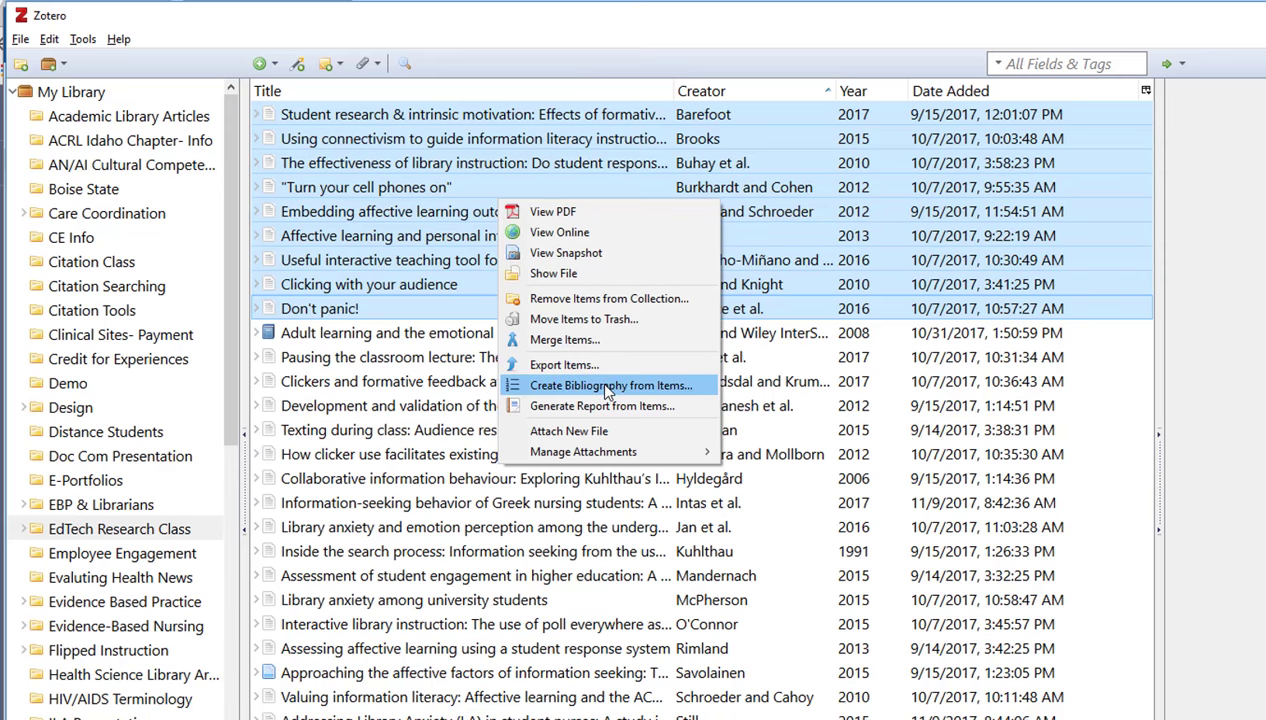
Create an APA 6th edition bibliography of the nine selected references for the clipboard
left_click(612, 385)
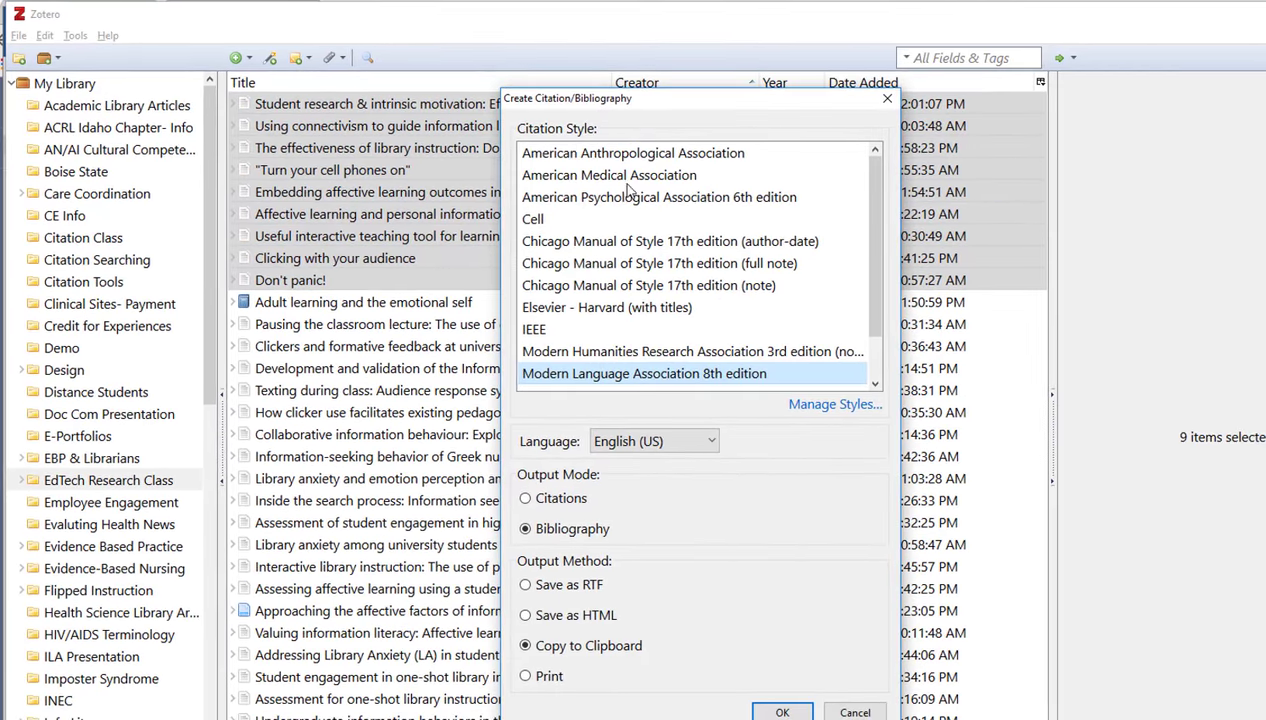
mouse_move(648, 217)
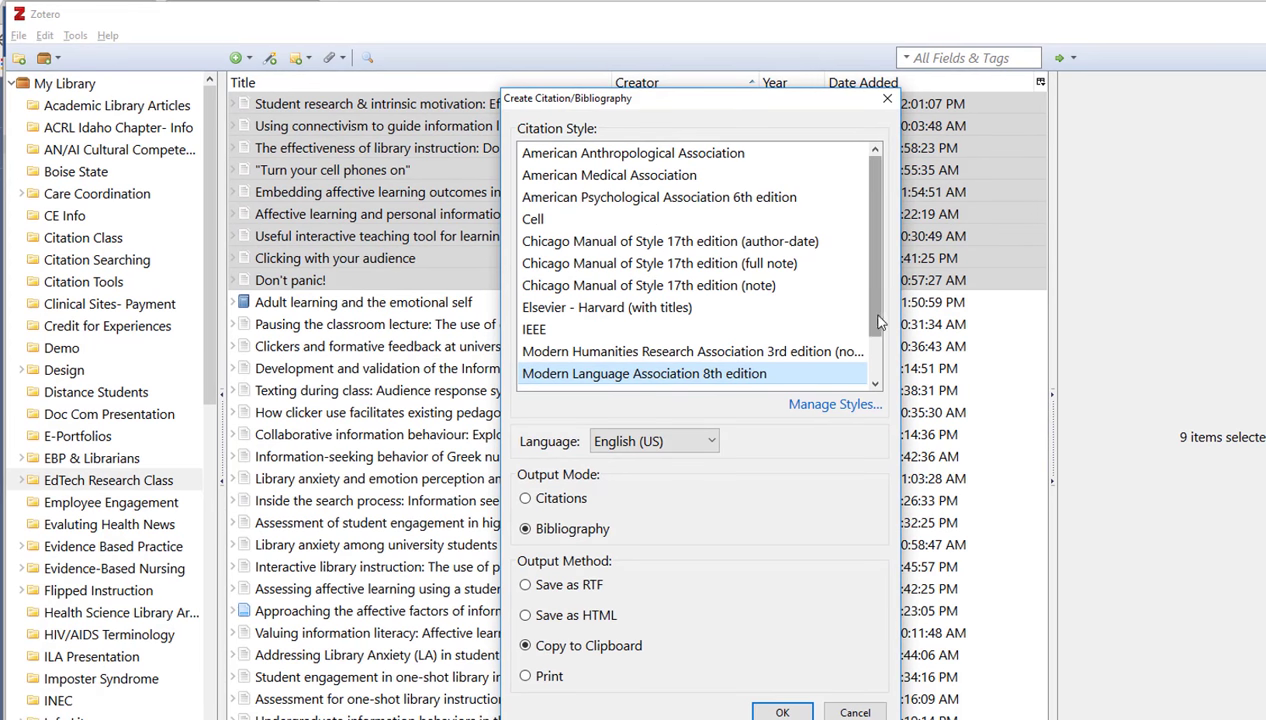
mouse_move(817, 408)
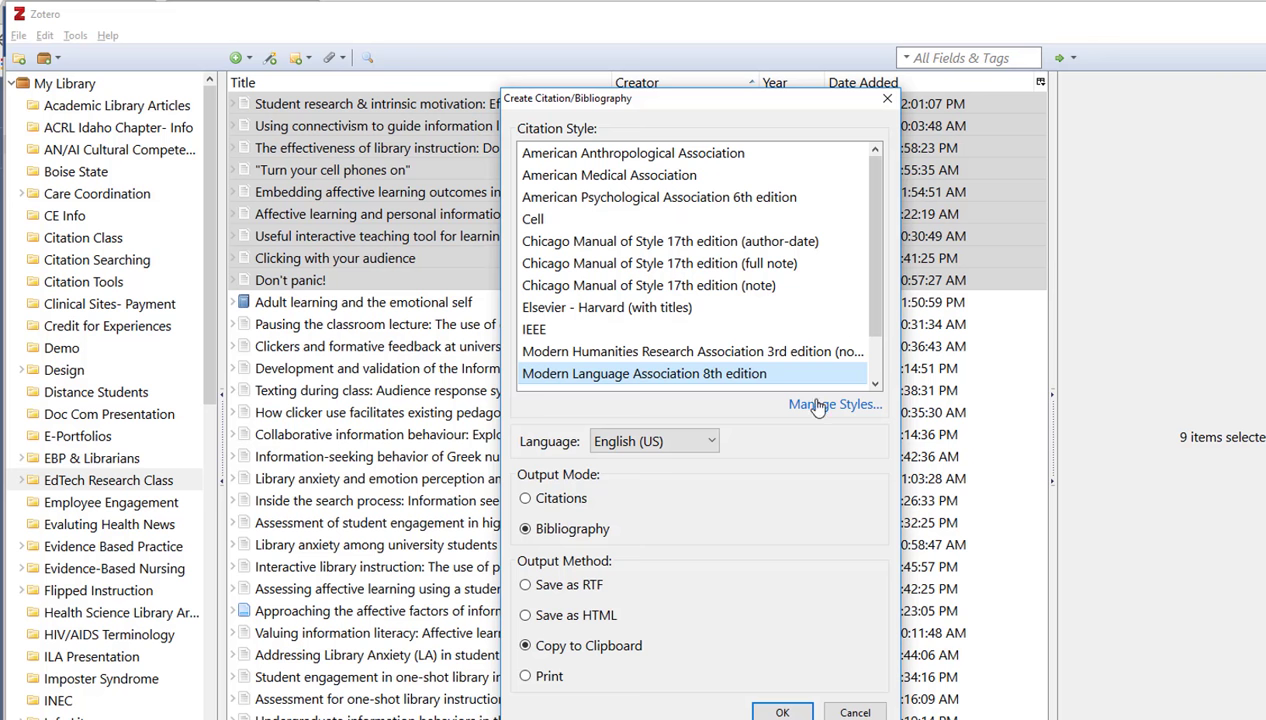
left_click(834, 404)
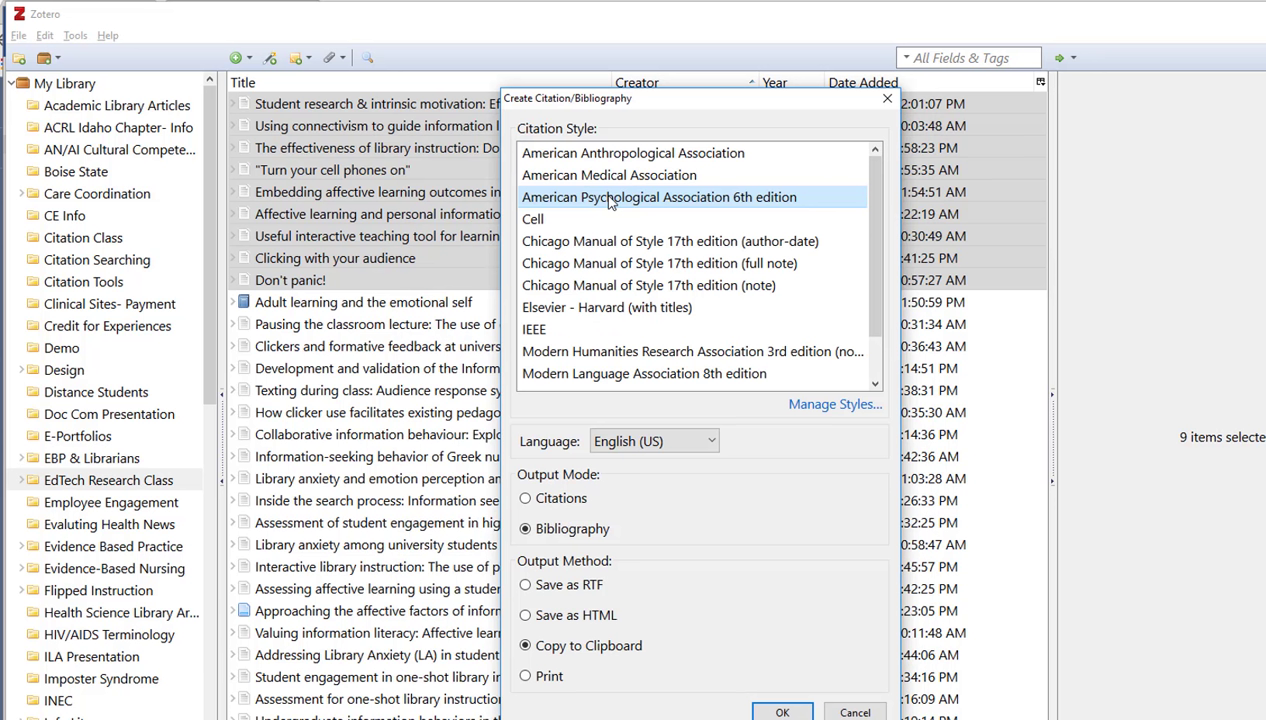
mouse_move(873, 491)
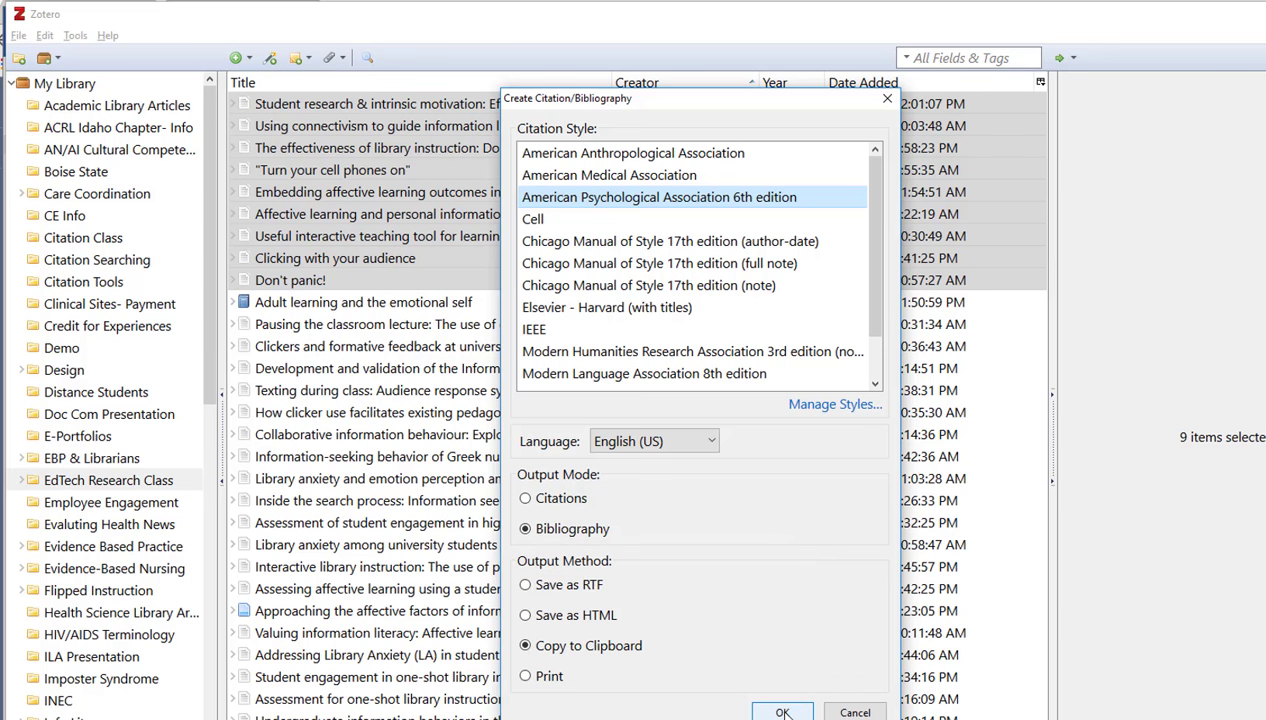
Copy the APA bibliography and place the cursor in the blank Word document
left_click(782, 712)
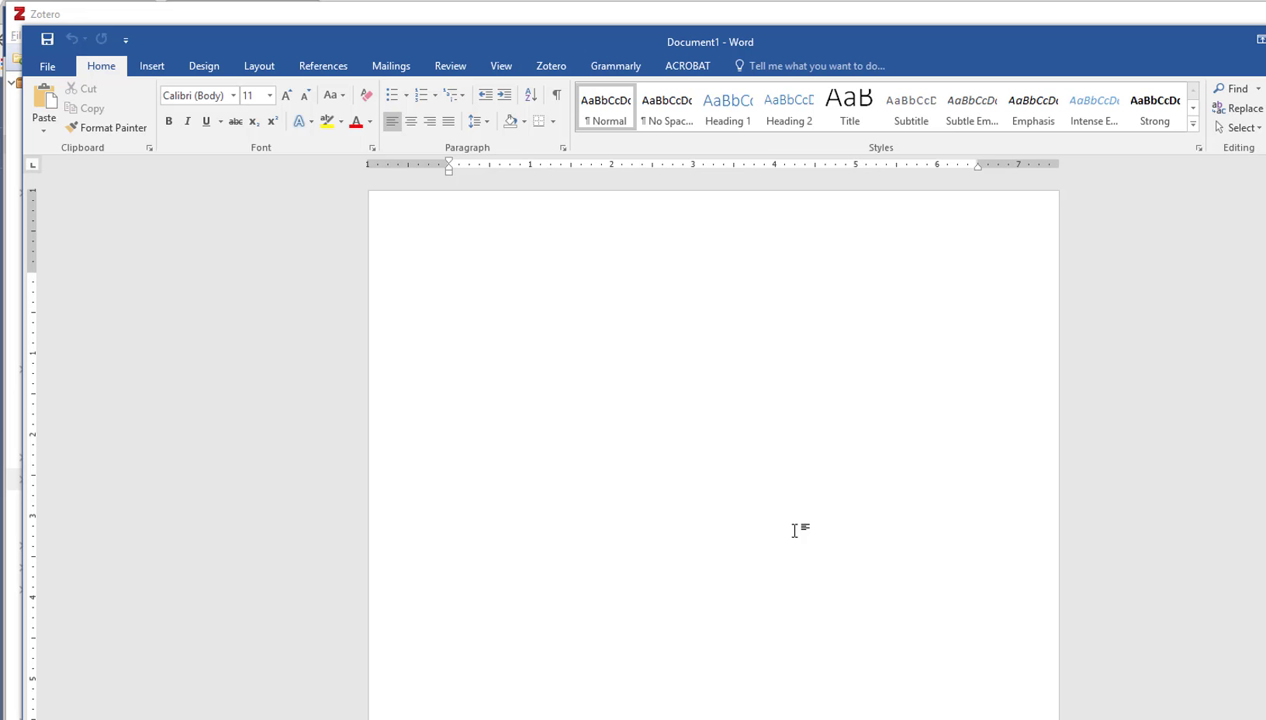
left_click(449, 279)
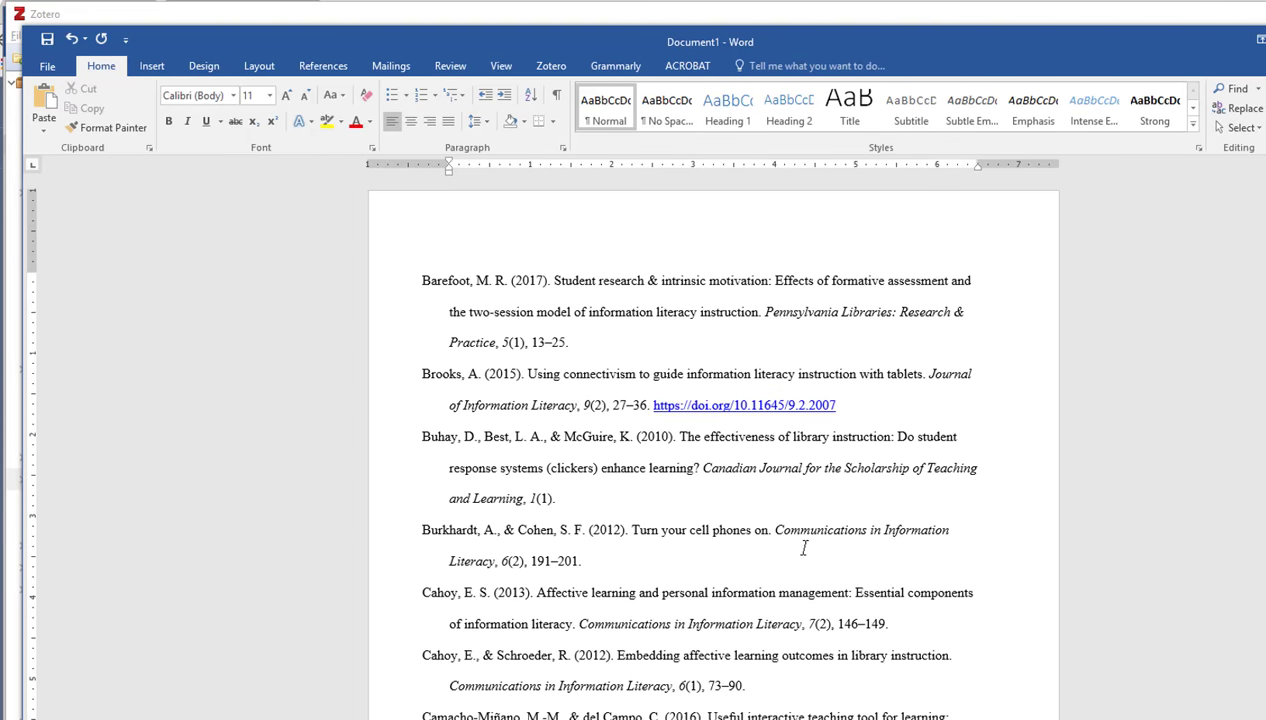
mouse_move(378, 272)
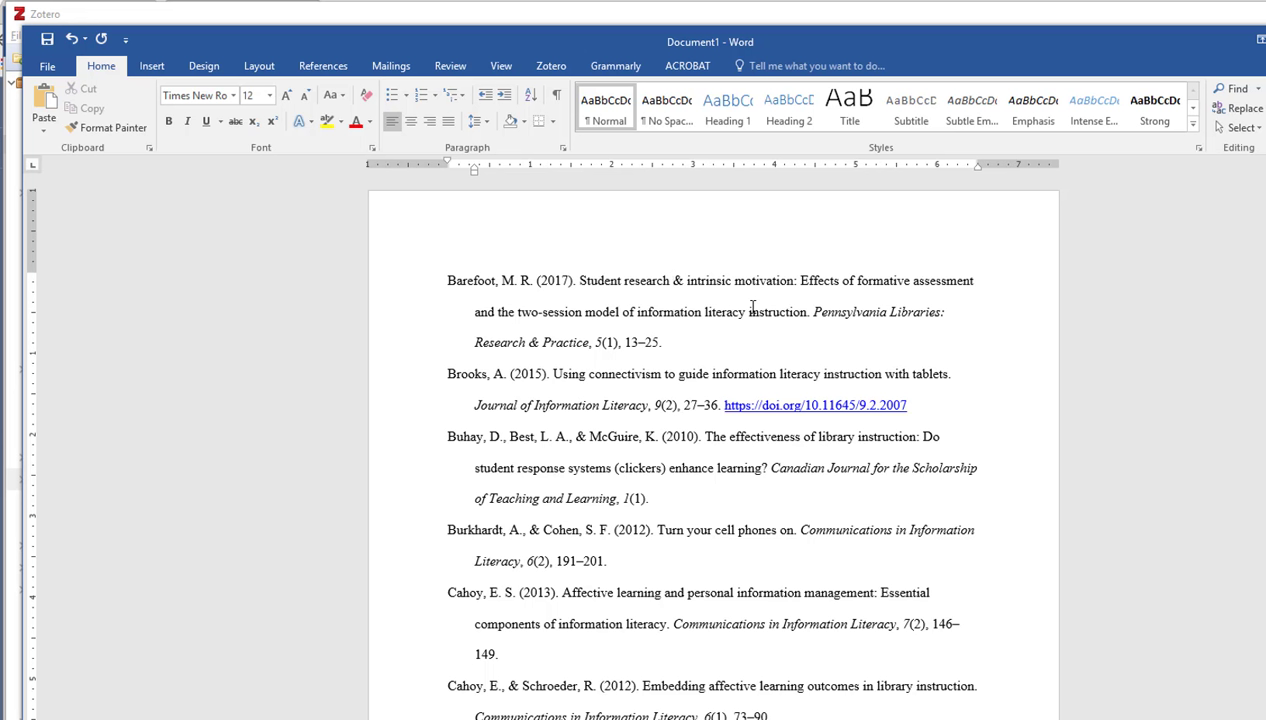
mouse_move(677, 347)
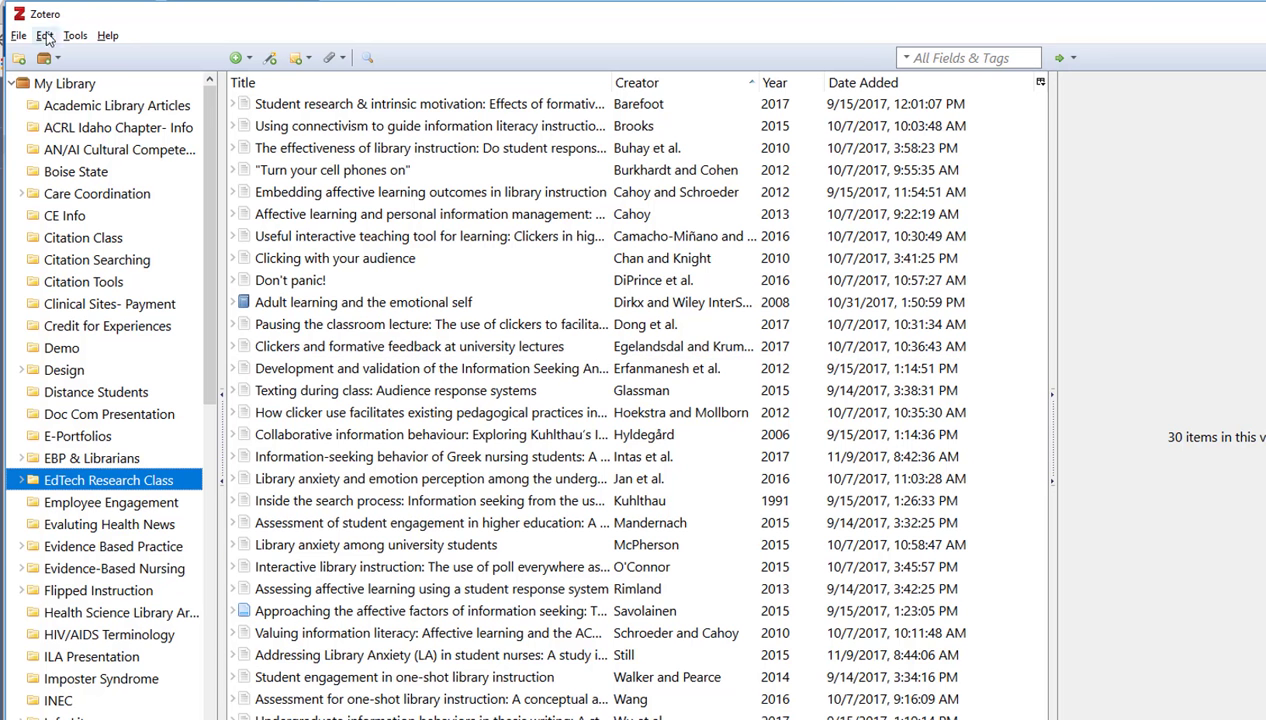
Open Zotero's Edit > Preferences on the Word Processors tab, showing the add-in uninstalled
left_click(44, 35)
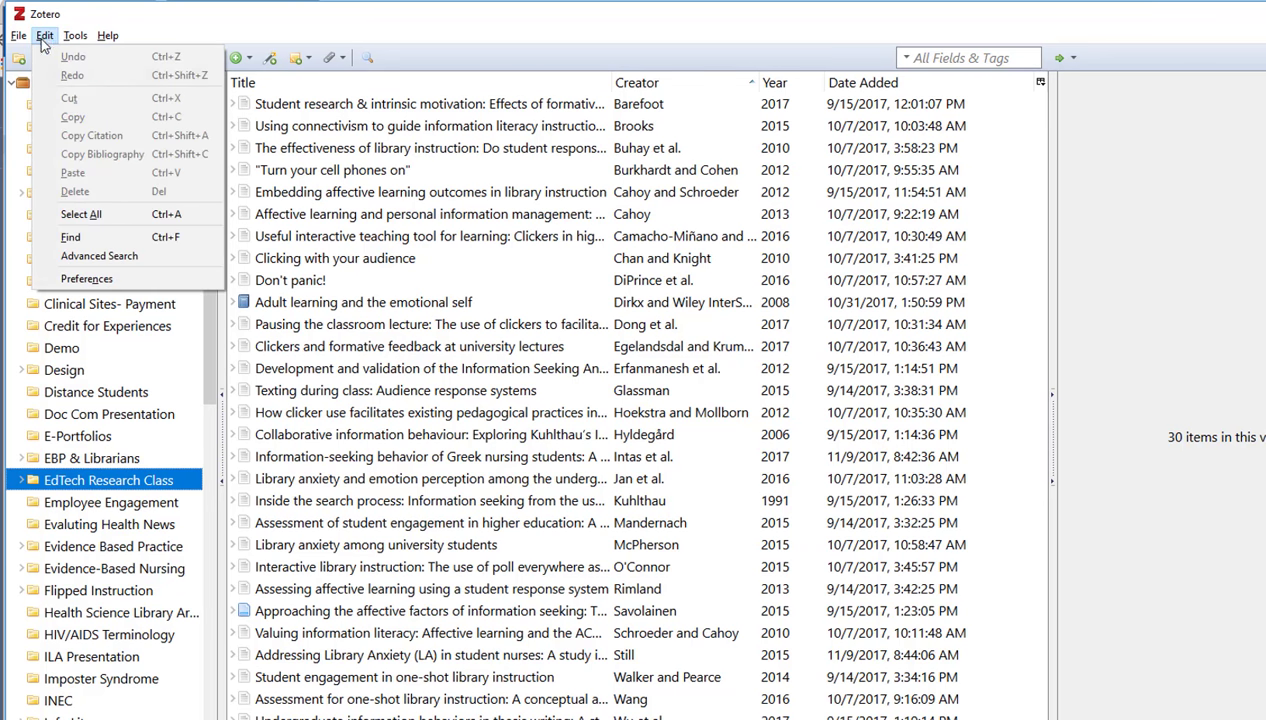
left_click(87, 278)
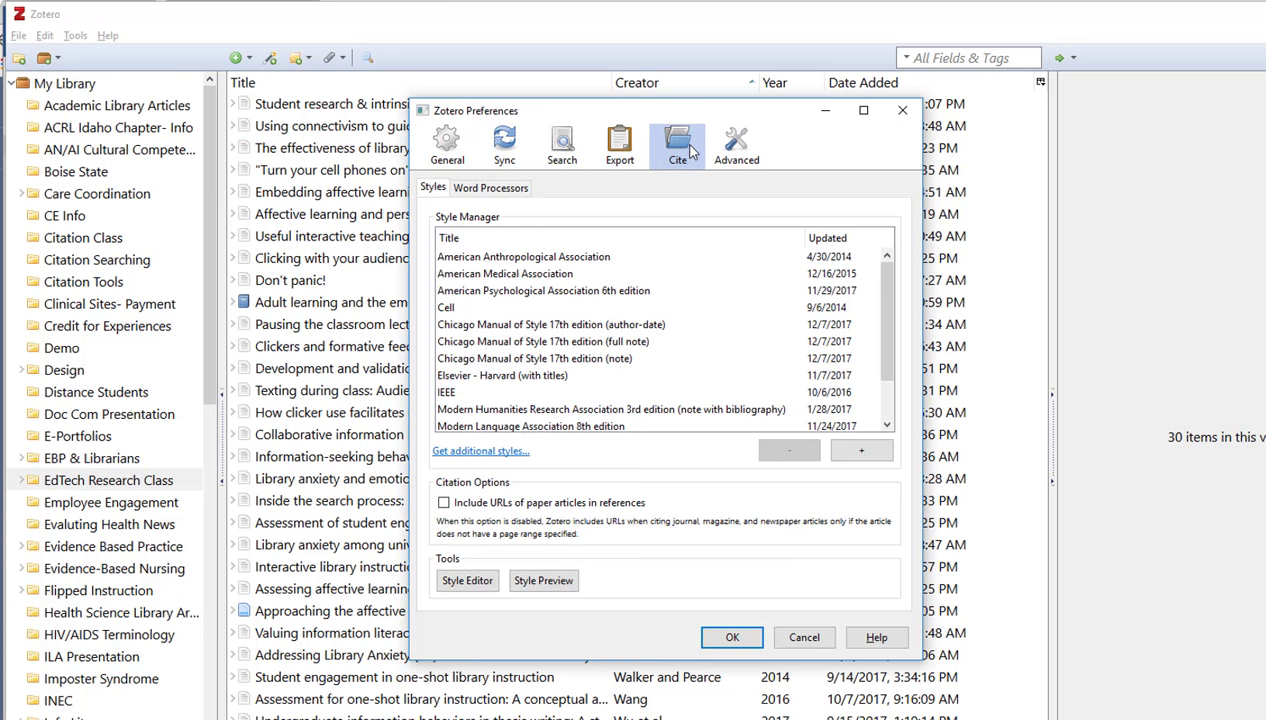
left_click(490, 187)
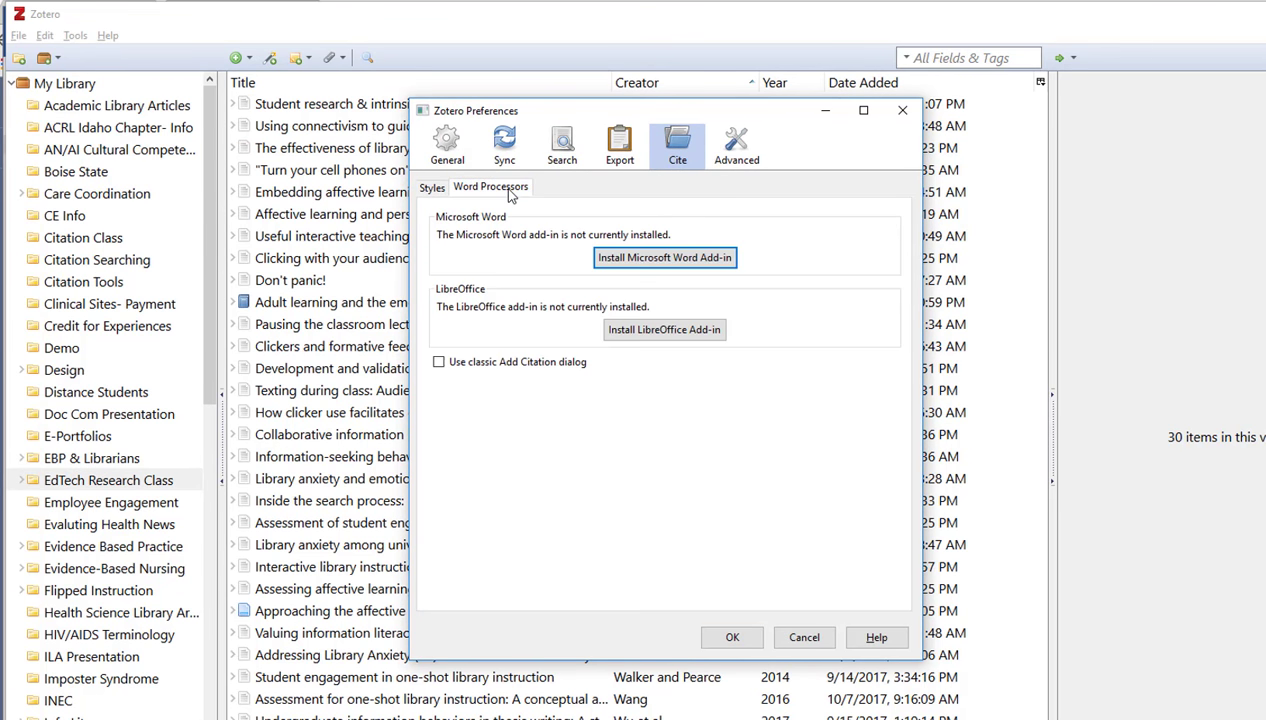
mouse_move(664, 257)
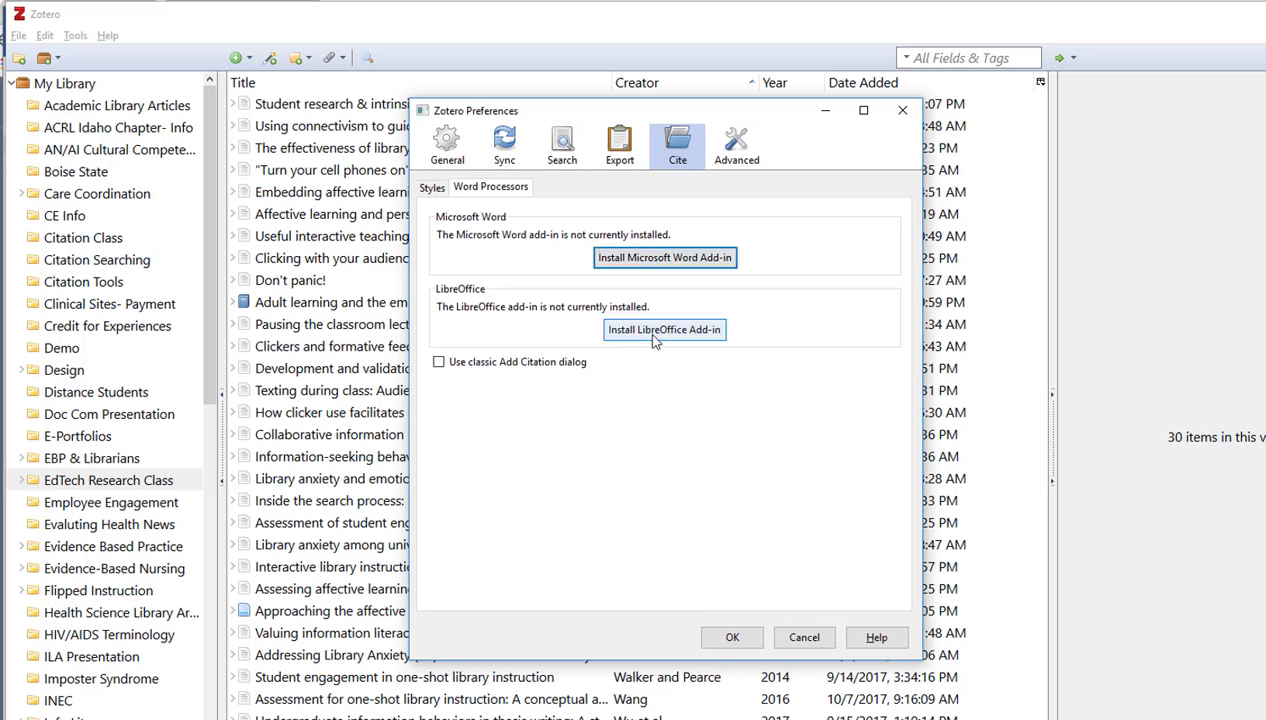
mouse_move(706, 427)
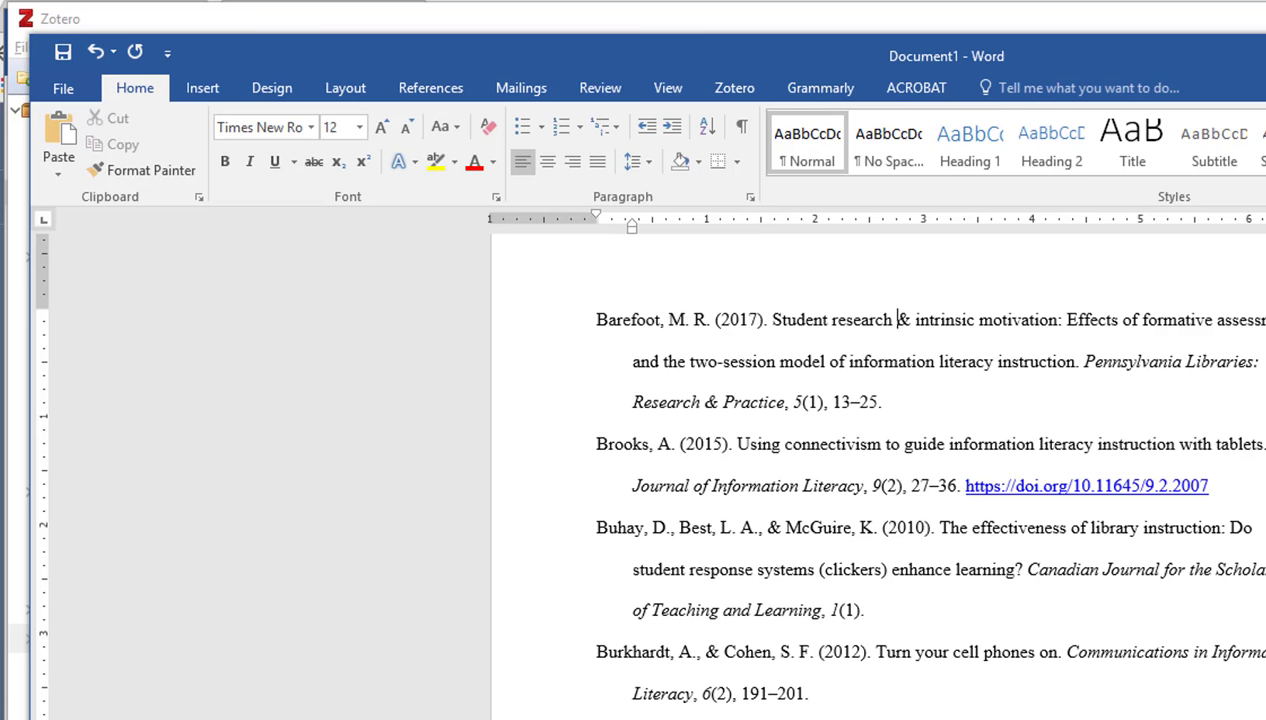
mouse_move(668, 88)
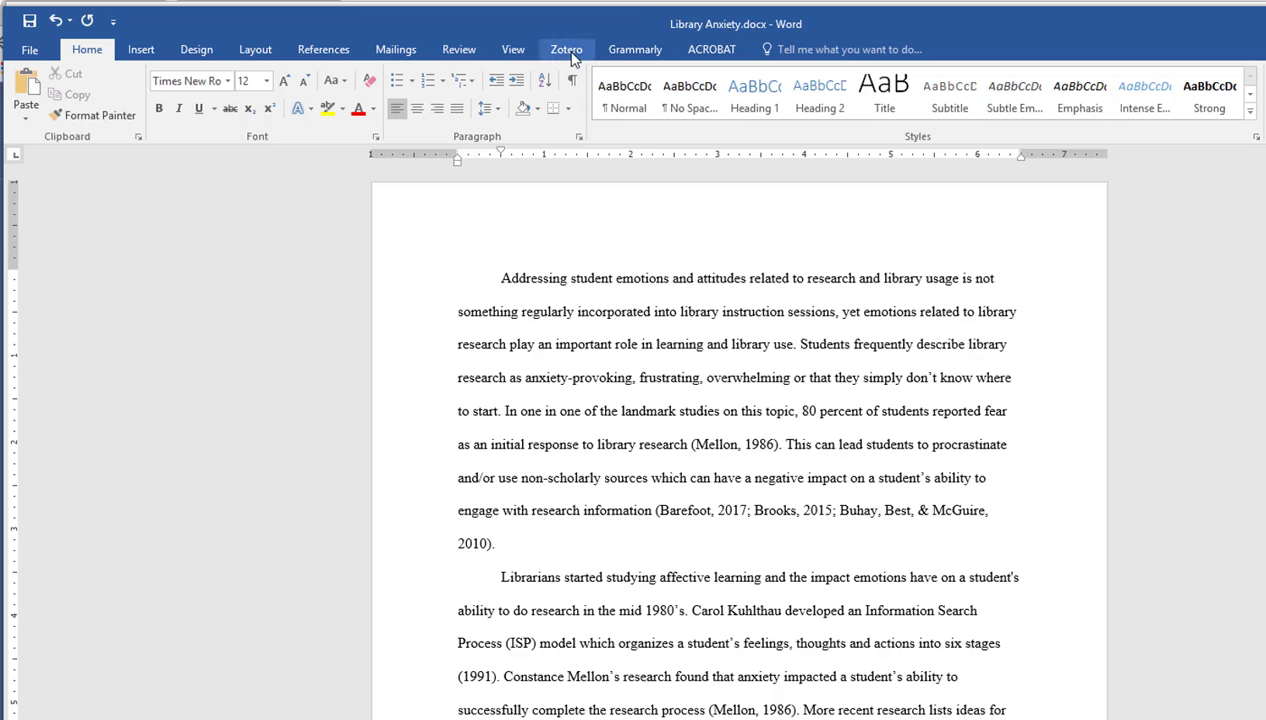
Cite Jan et al. (2016) after "to start" via a "libra" search, then select the Barefoot group citation
left_click(566, 49)
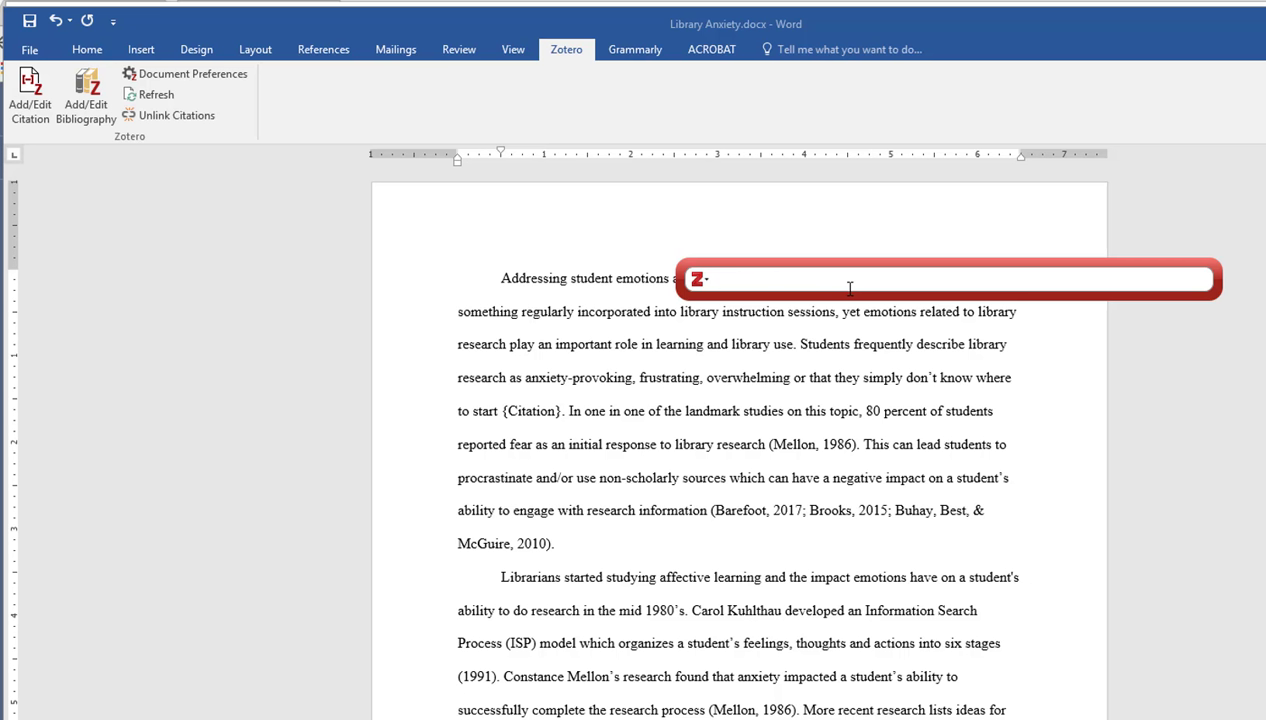
type("a")
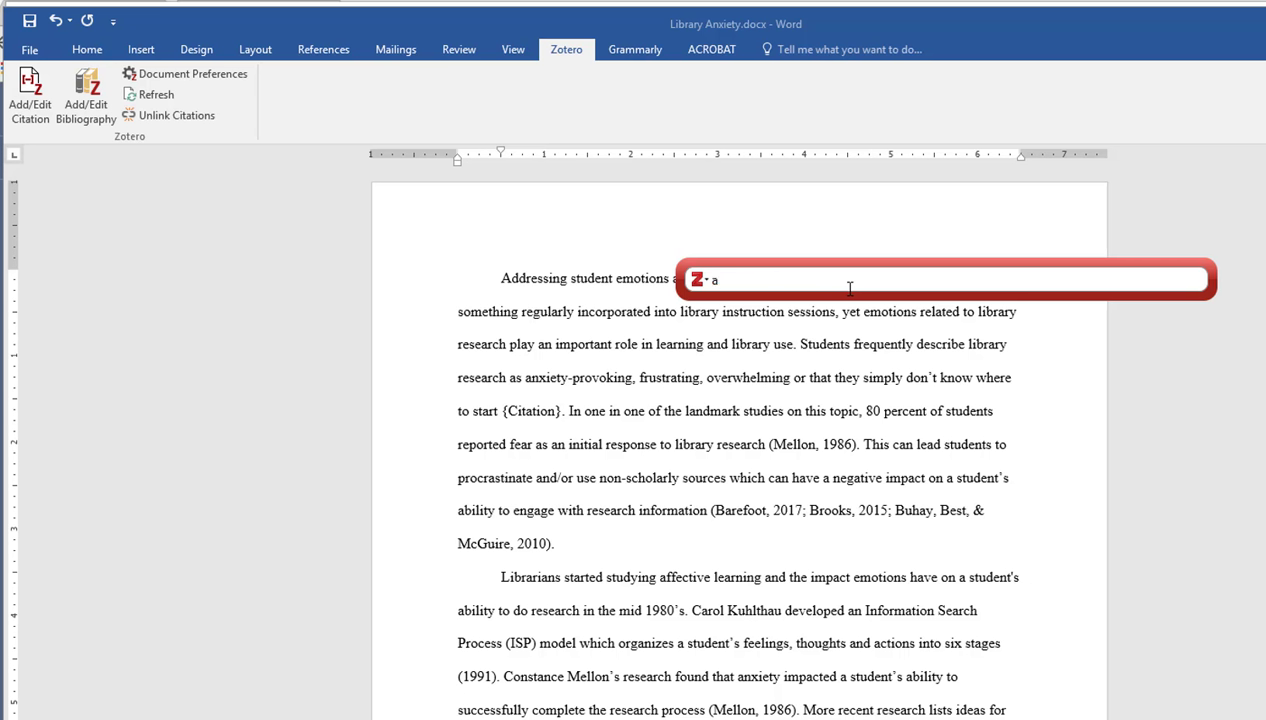
type("library anxiety")
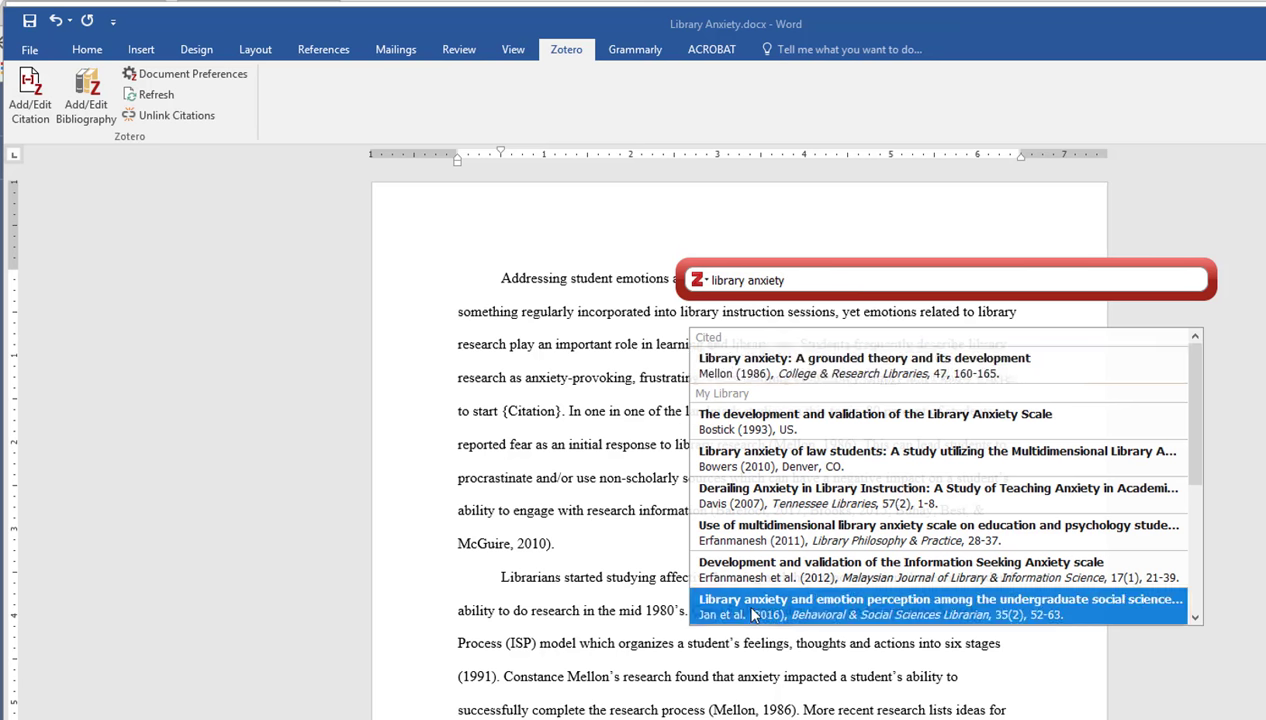
left_click(936, 599)
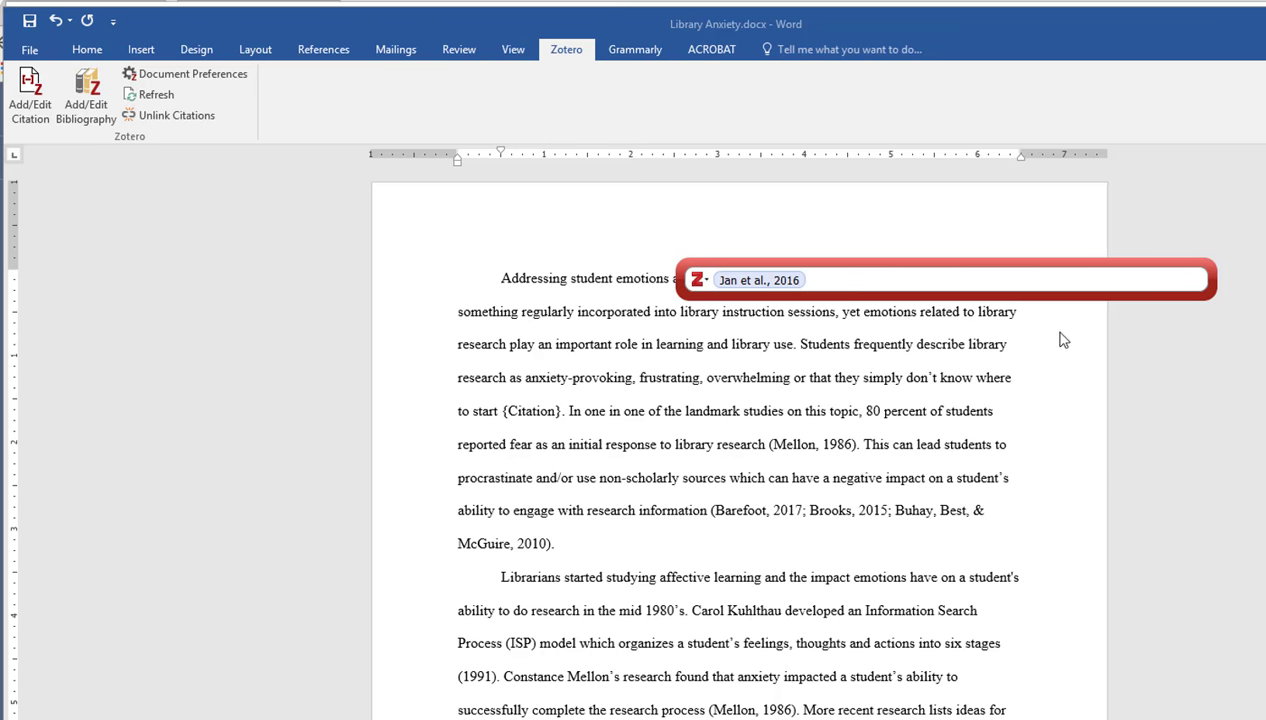
left_click(797, 280)
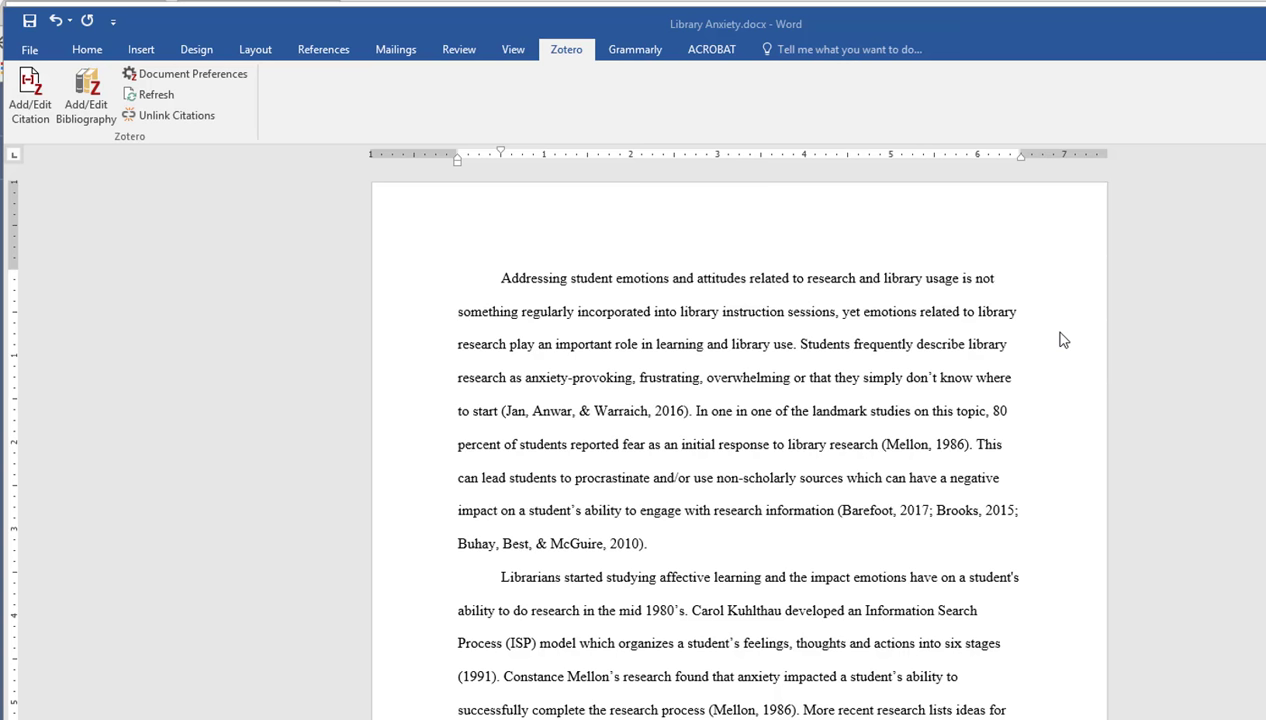
mouse_move(681, 427)
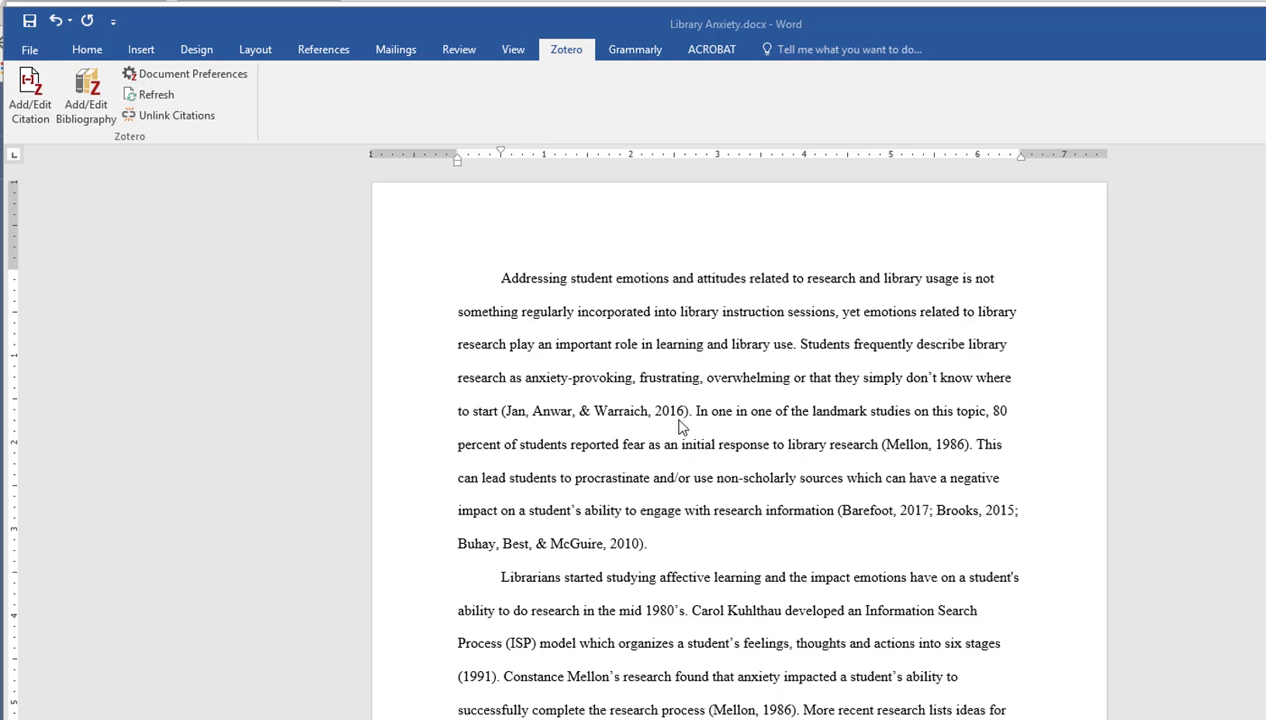
mouse_move(747, 462)
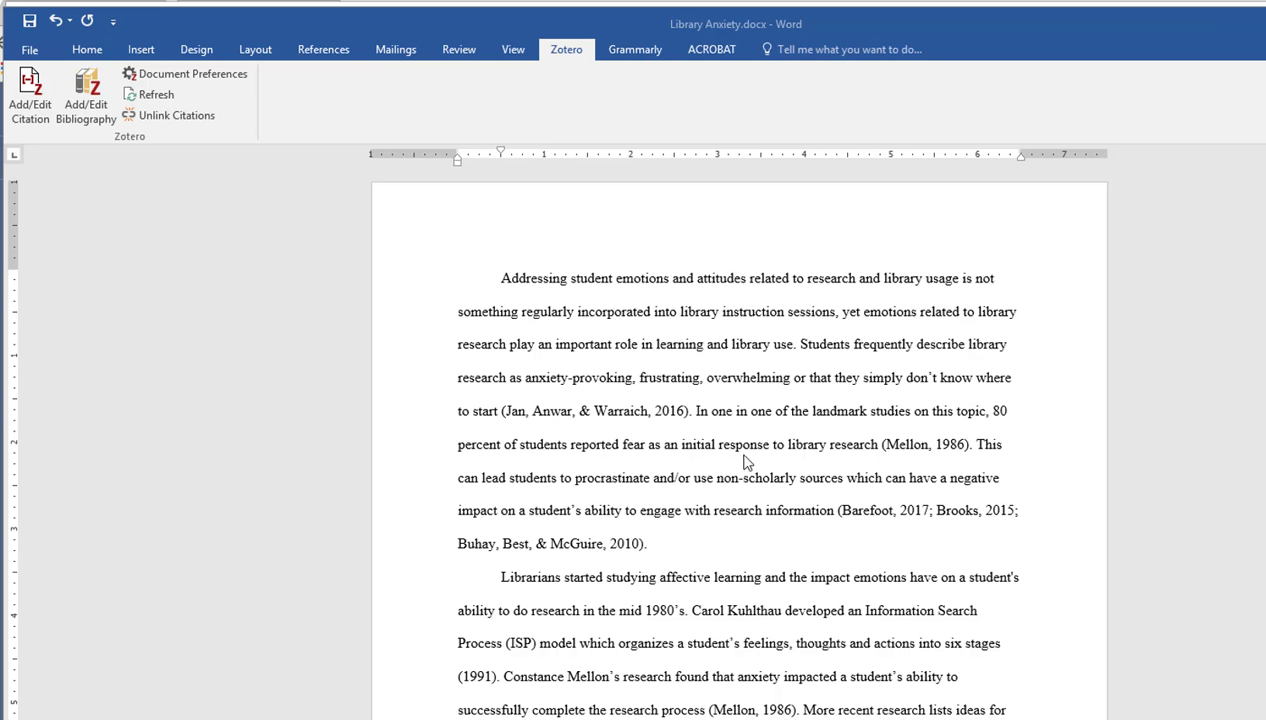
mouse_move(960, 457)
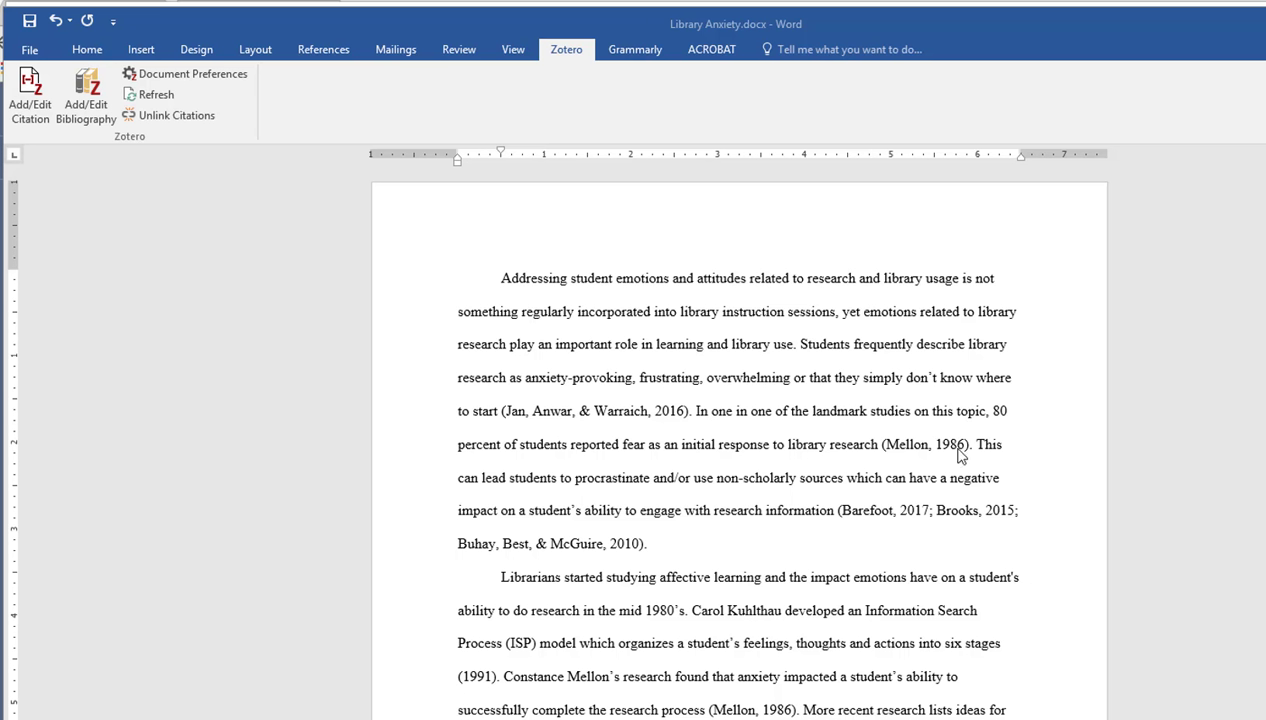
mouse_move(843, 559)
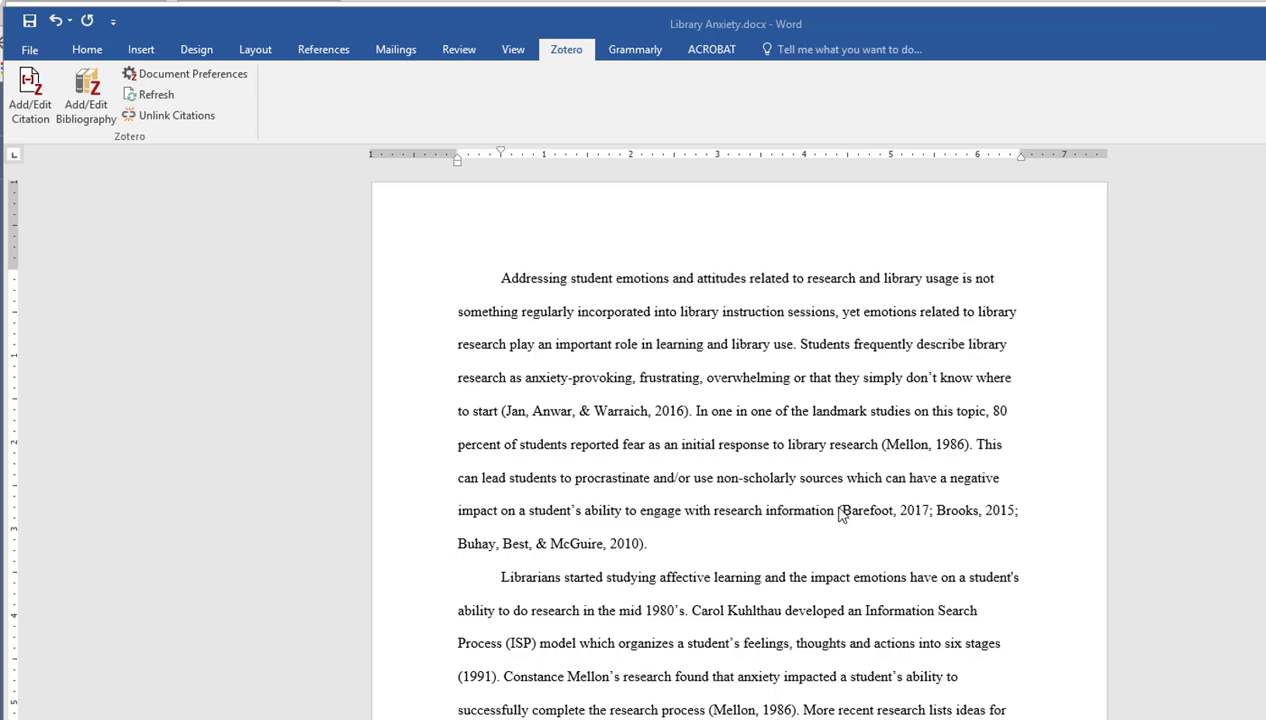
left_click_drag(840, 510, 647, 543)
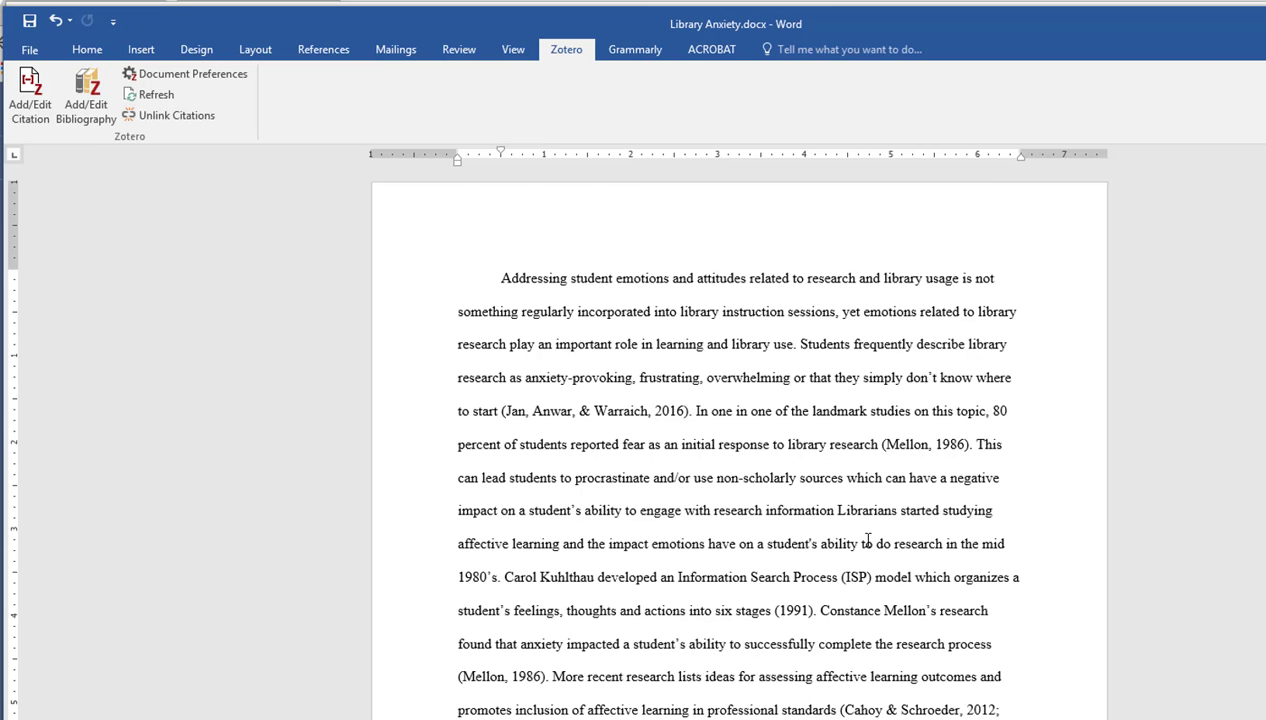
Start a citation after "research information" and switch to Zotero's Classic View picker
left_click(29, 95)
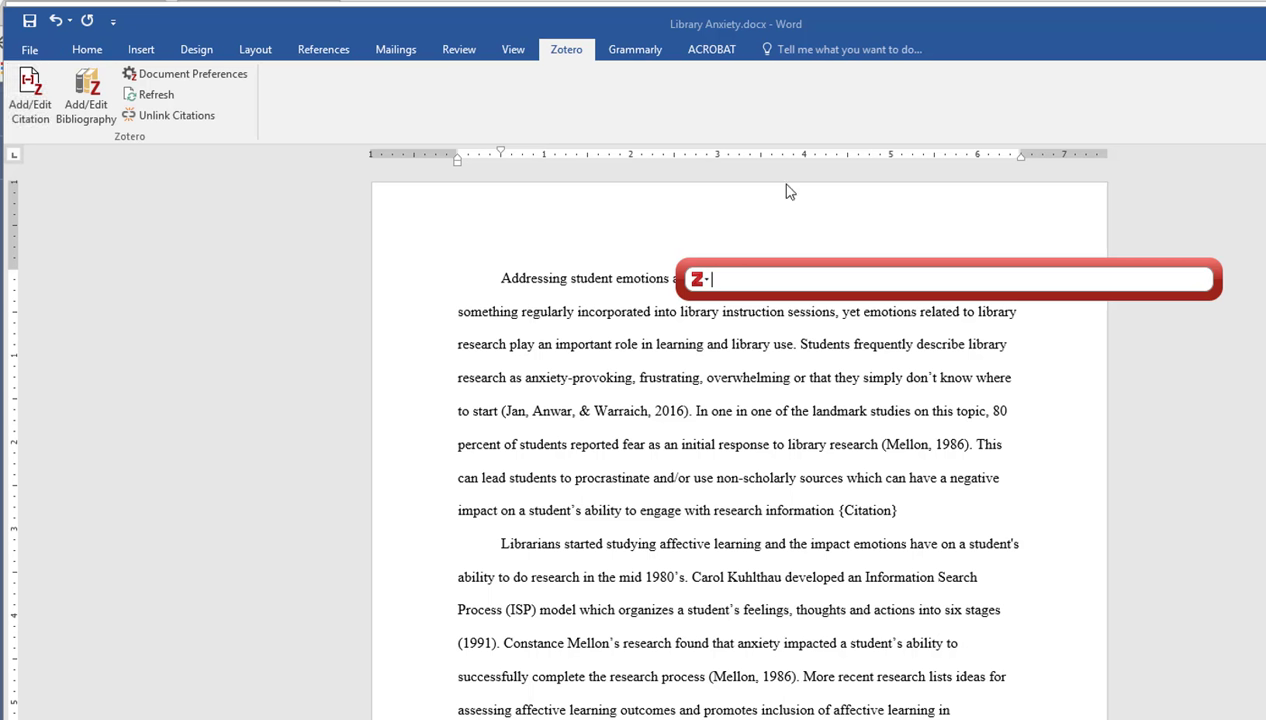
left_click(697, 279)
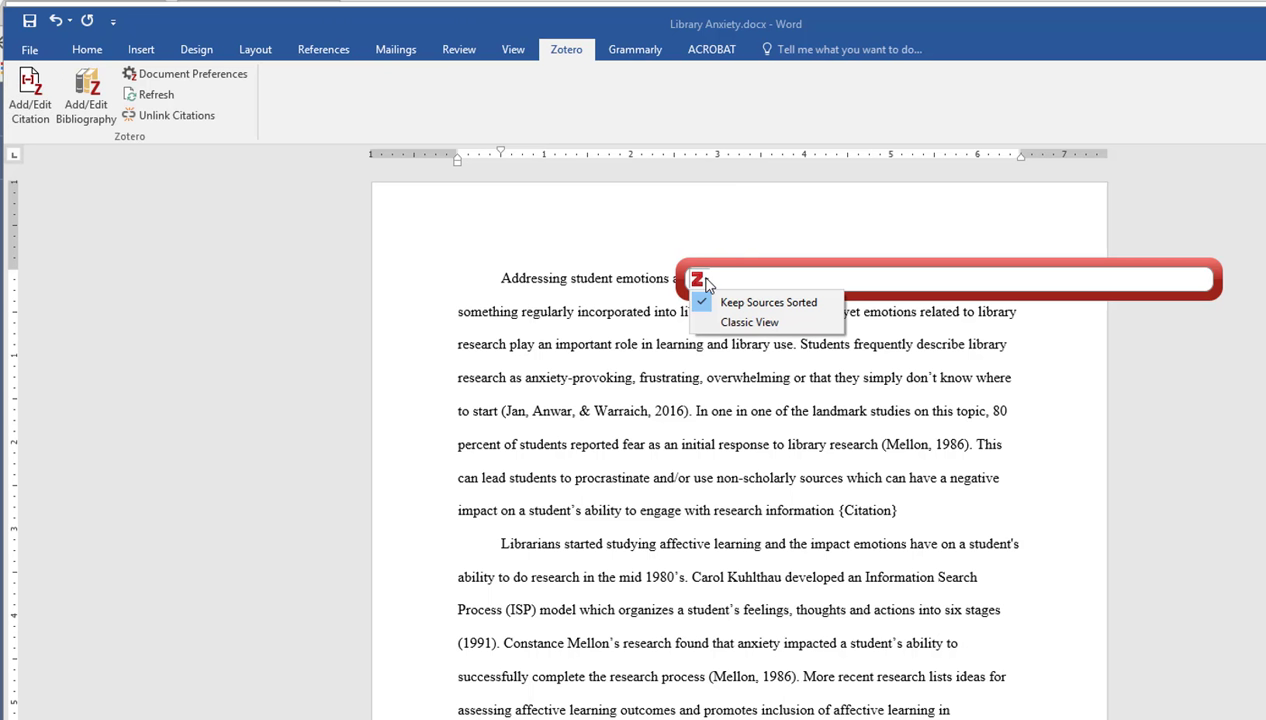
mouse_move(706, 289)
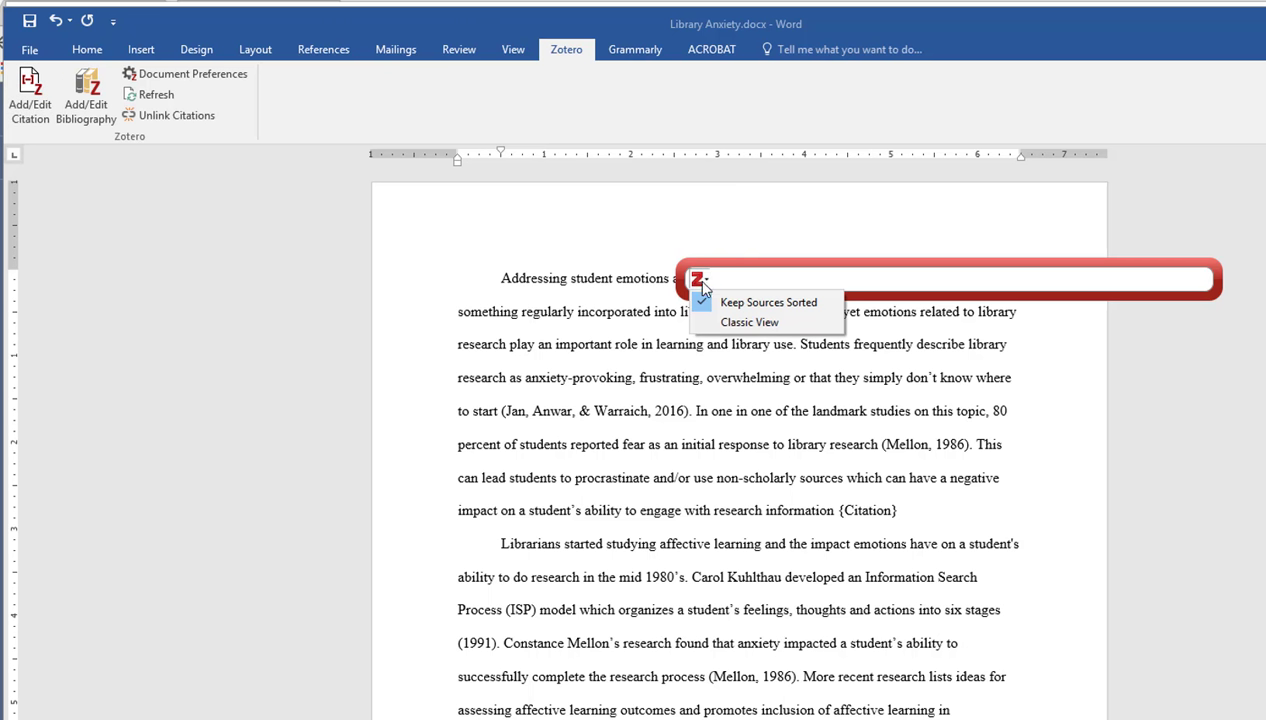
mouse_move(749, 321)
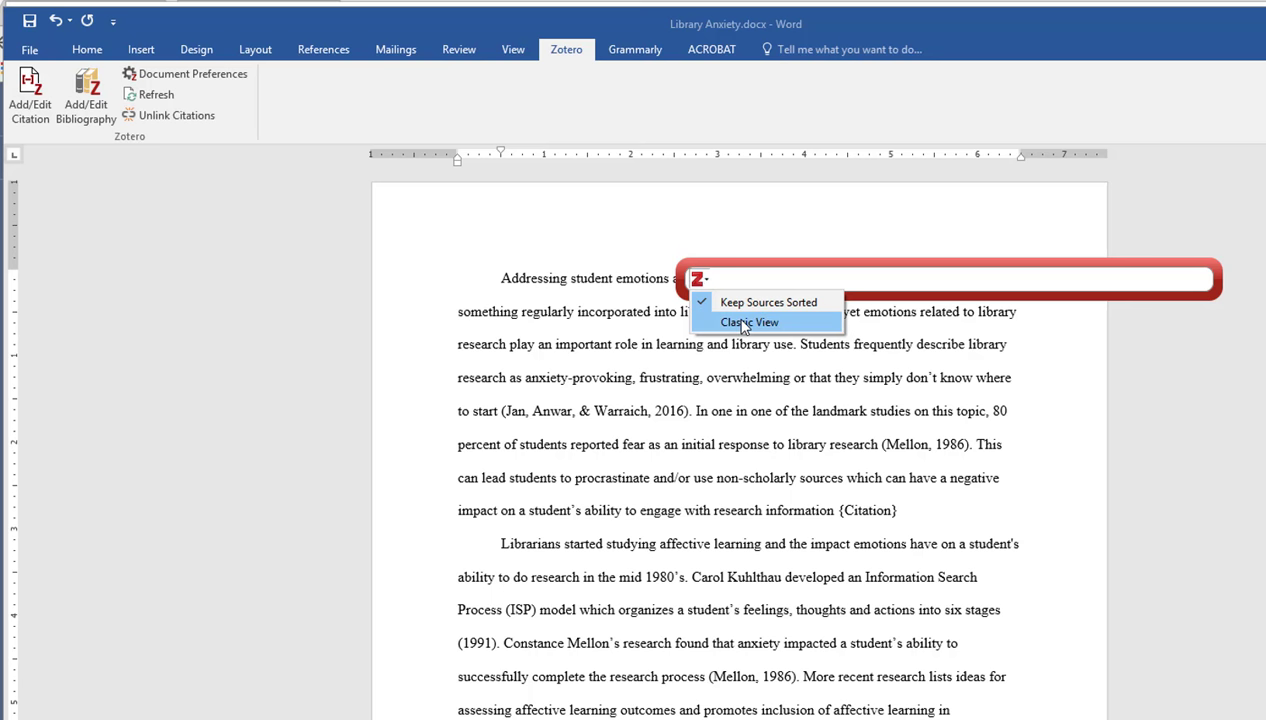
left_click(748, 321)
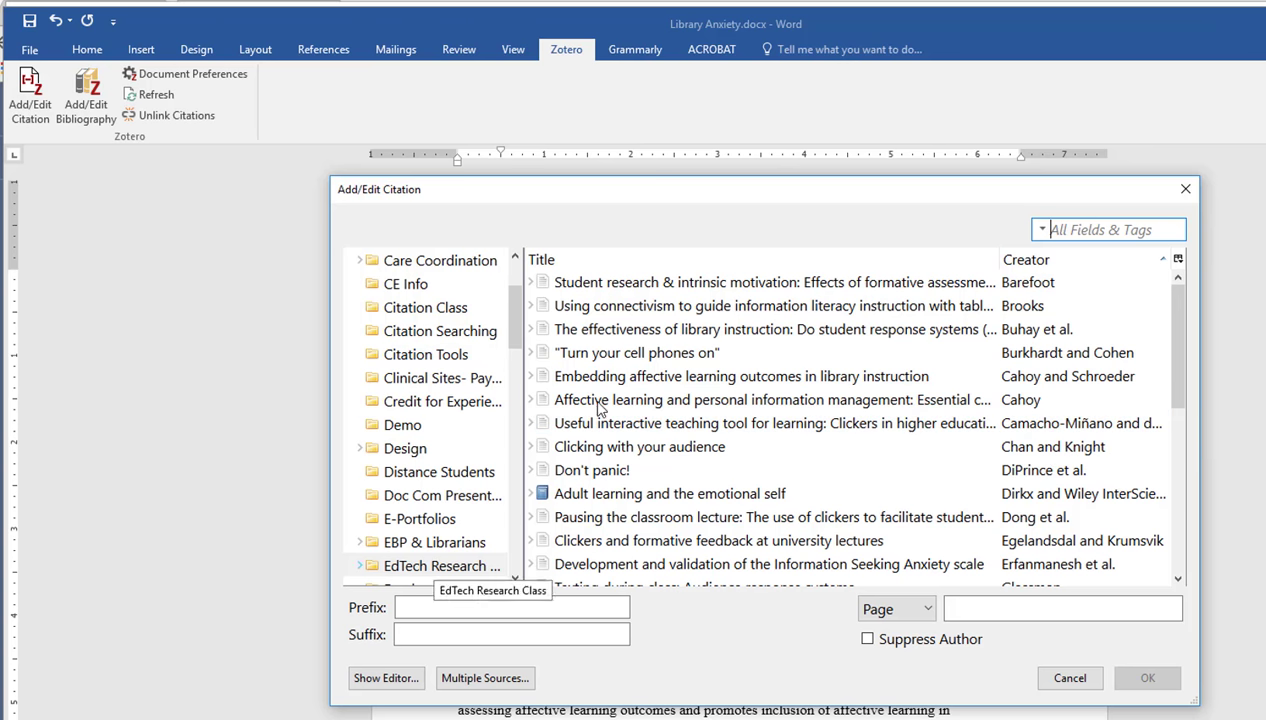
left_click(770, 399)
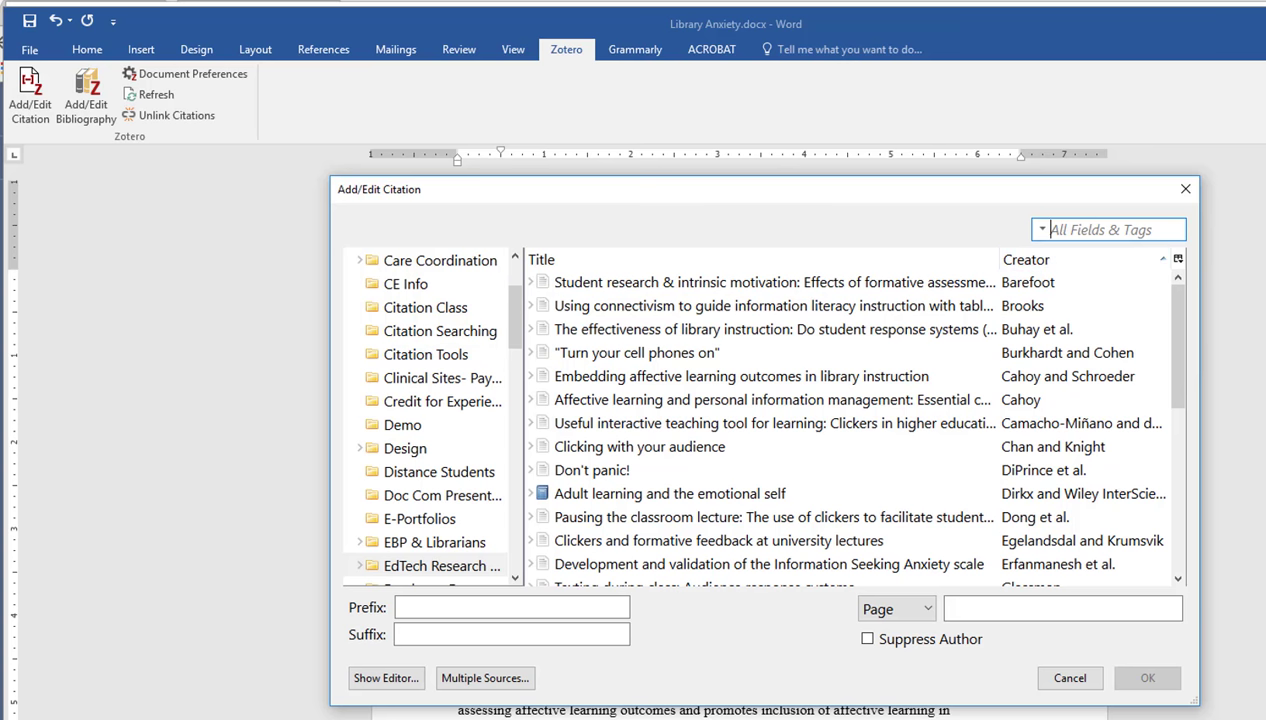
left_click(1062, 608)
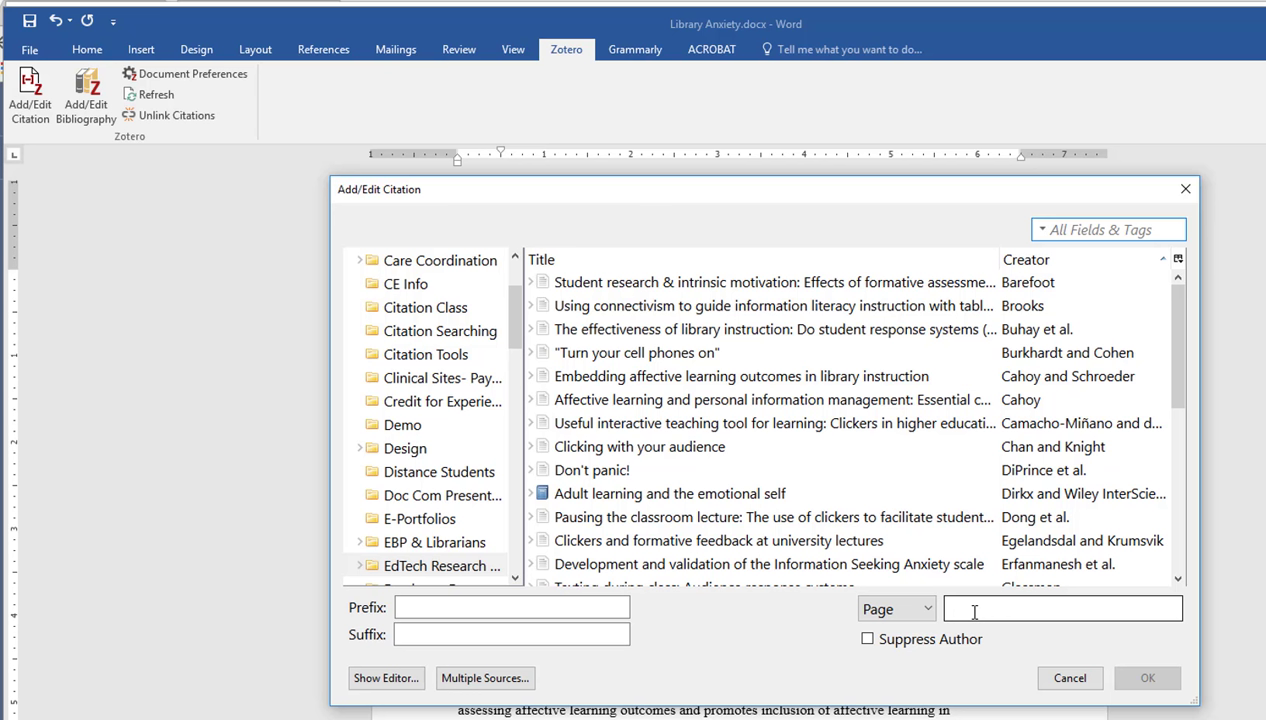
left_click(1062, 608)
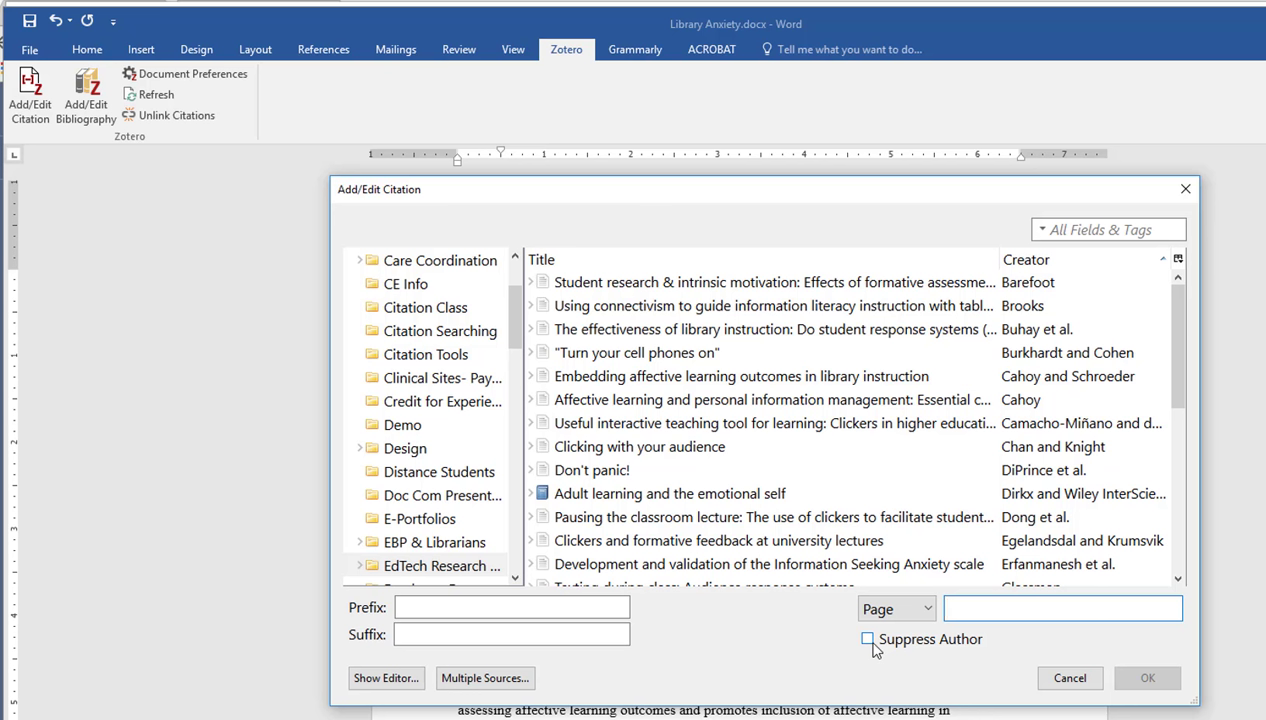
left_click(1060, 608)
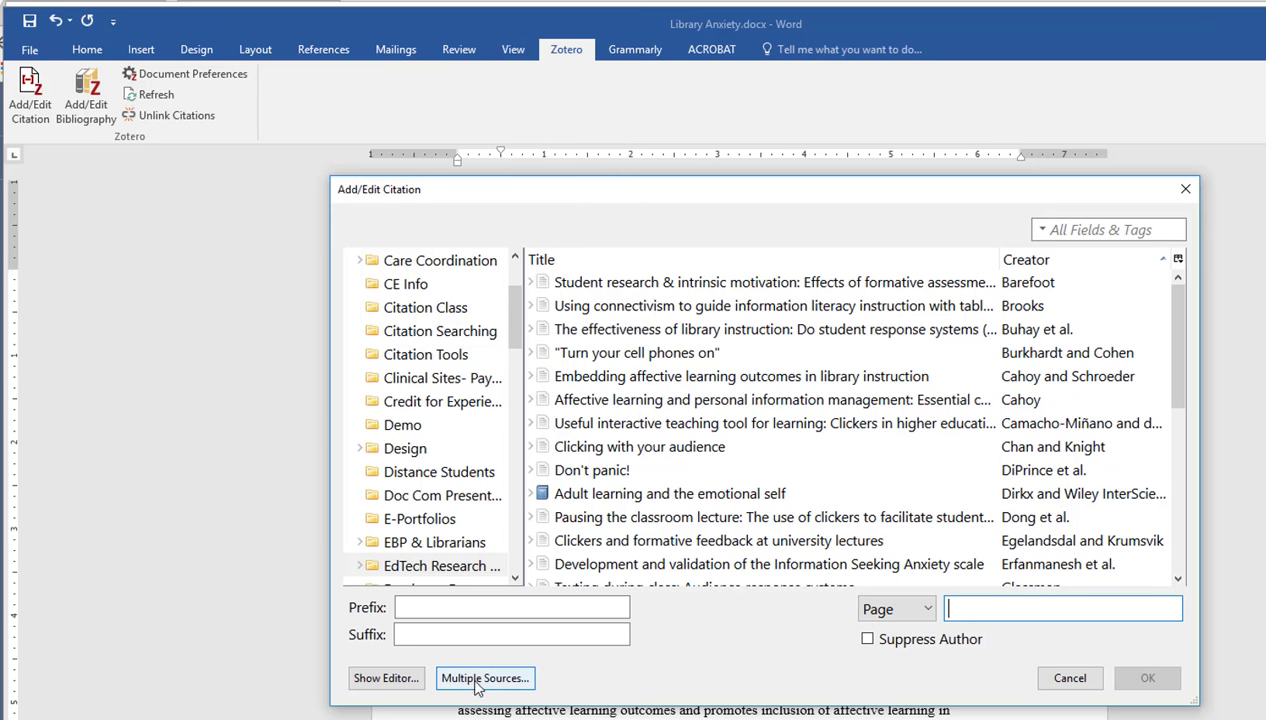
Insert one combined citation of Barefoot 2017, Brooks 2015 and Buhay et al. 2010
left_click(485, 678)
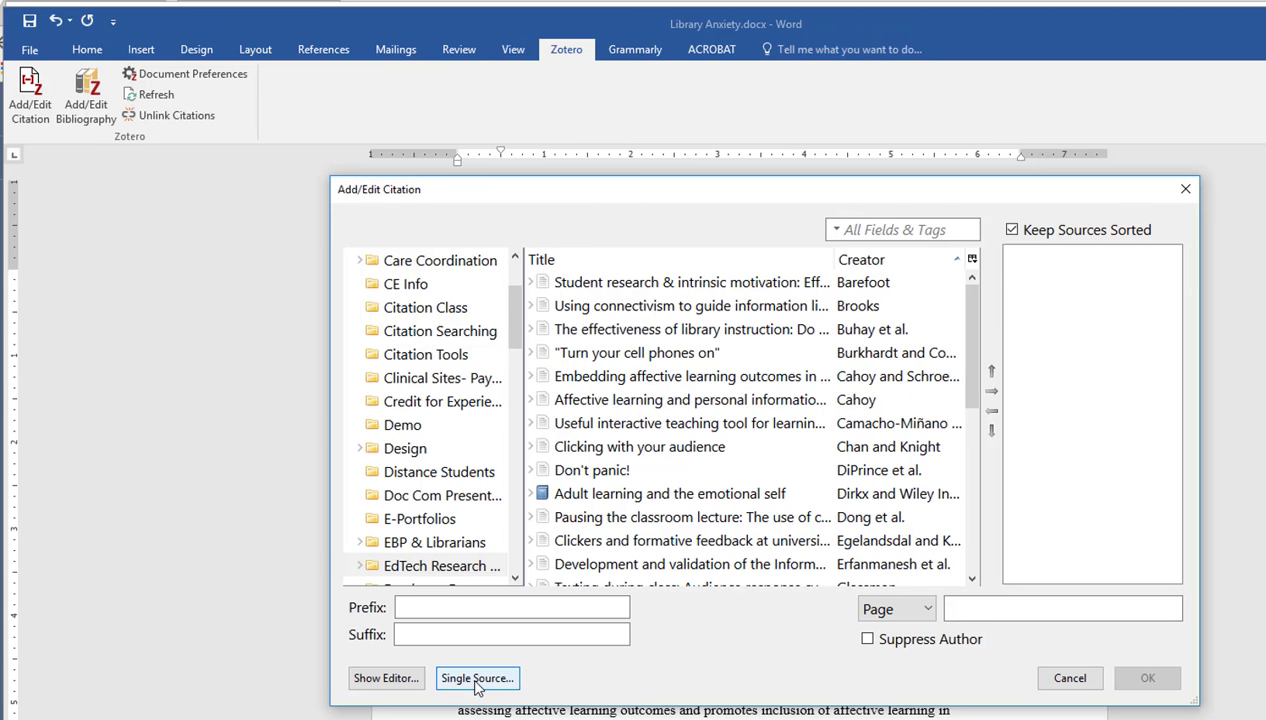
left_click(688, 399)
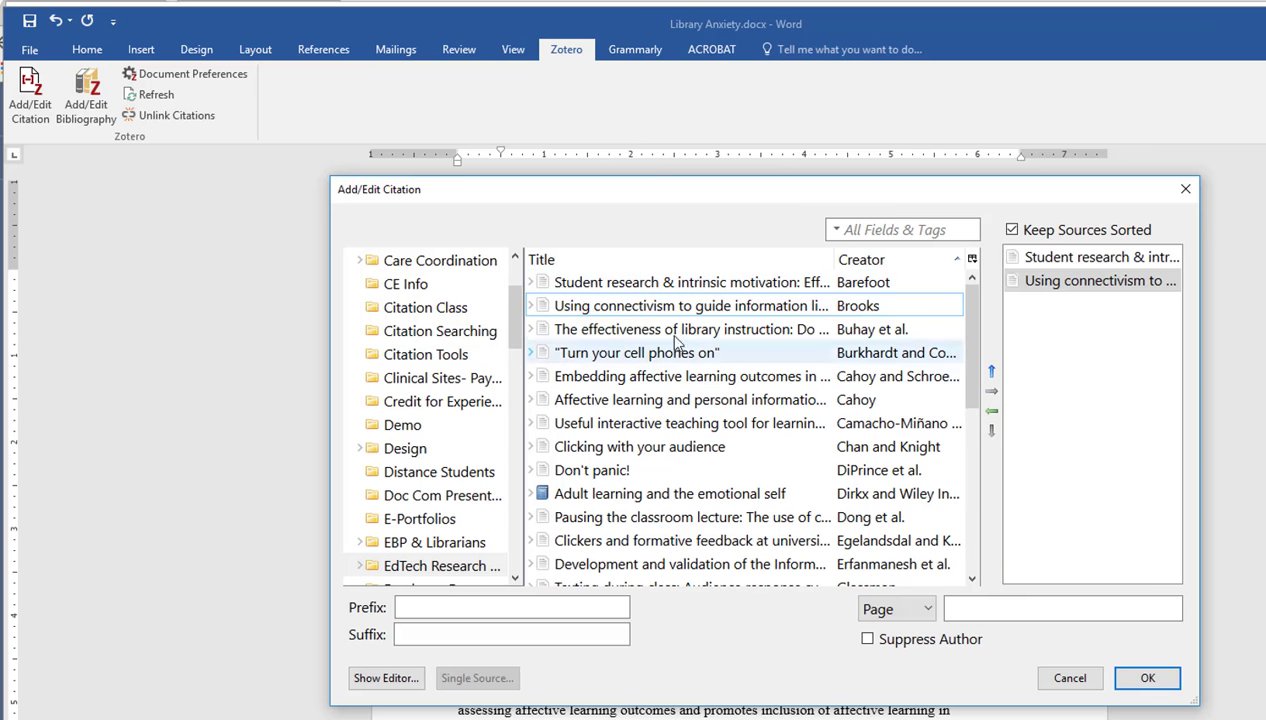
left_click(690, 329)
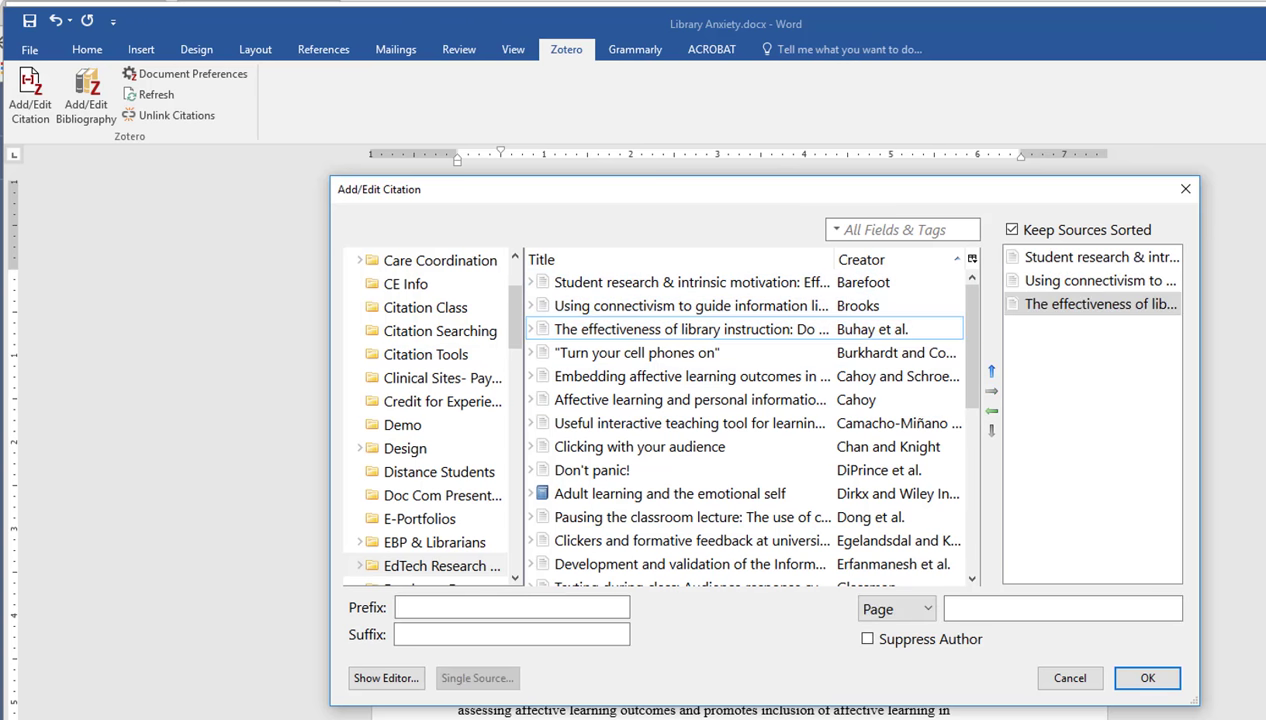
left_click(1147, 678)
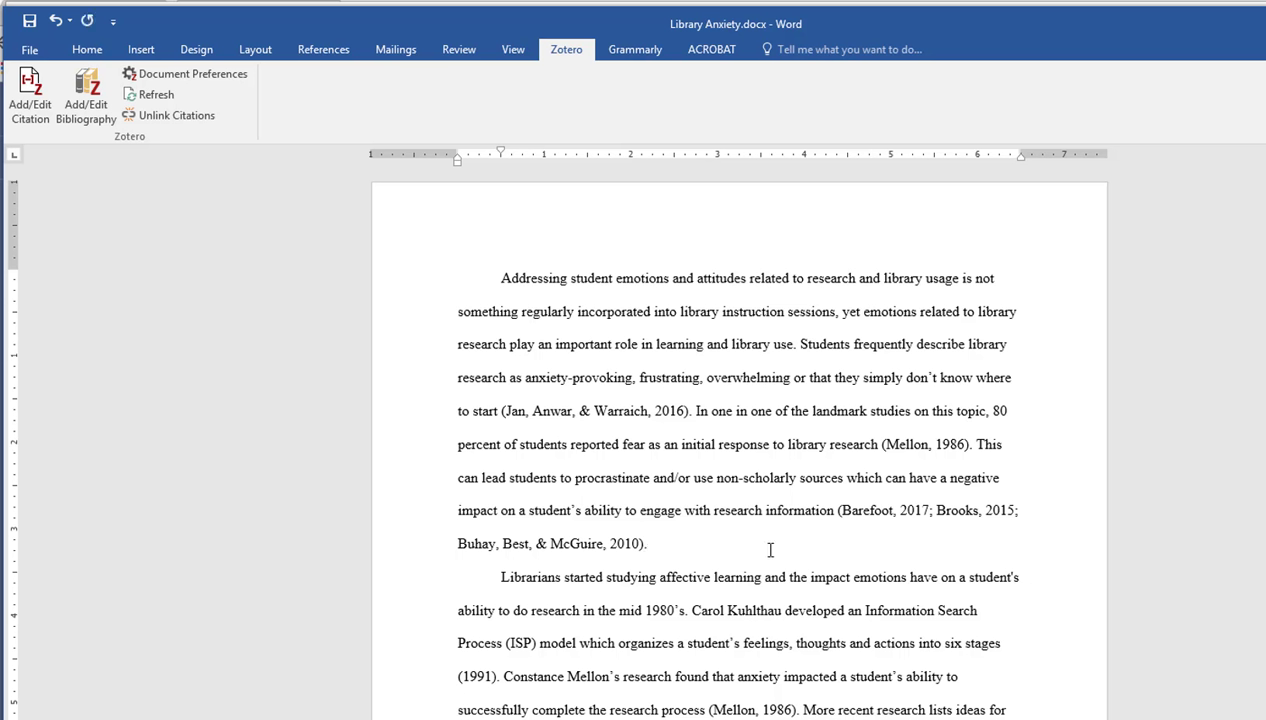
Click after the new citation and scroll down to the References page
left_click(648, 543)
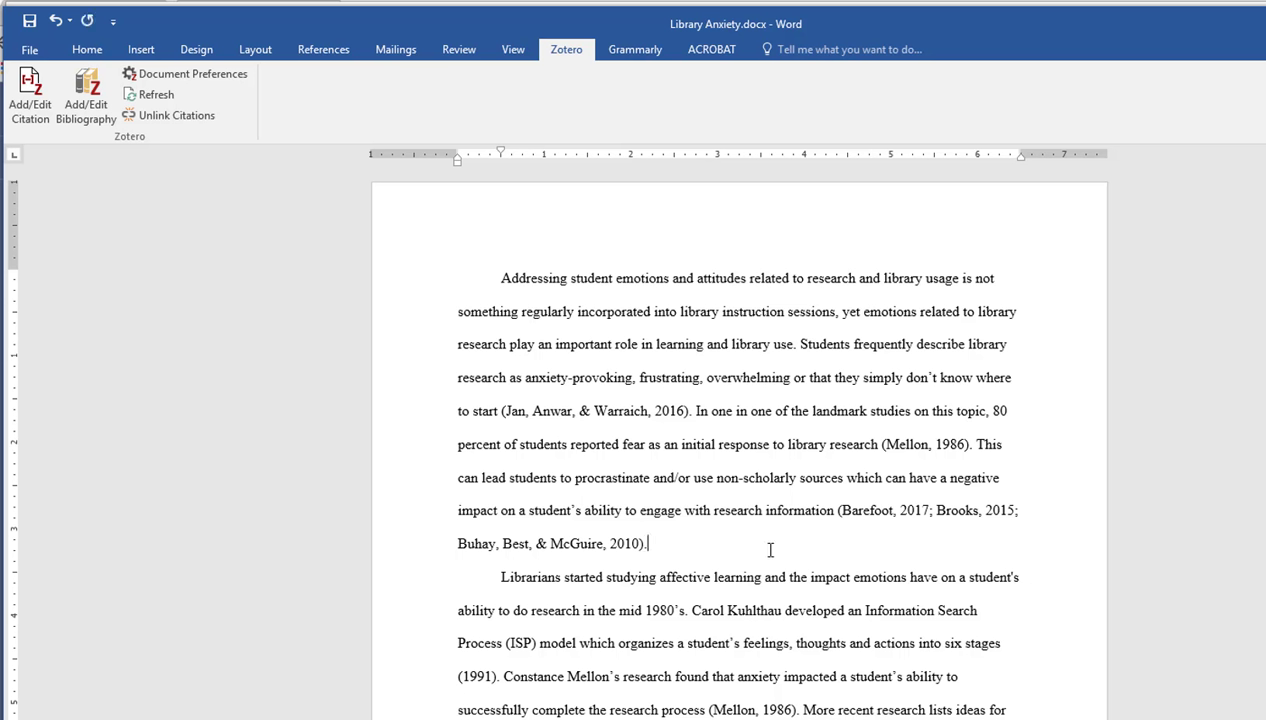
scroll("down", 3)
type("References")
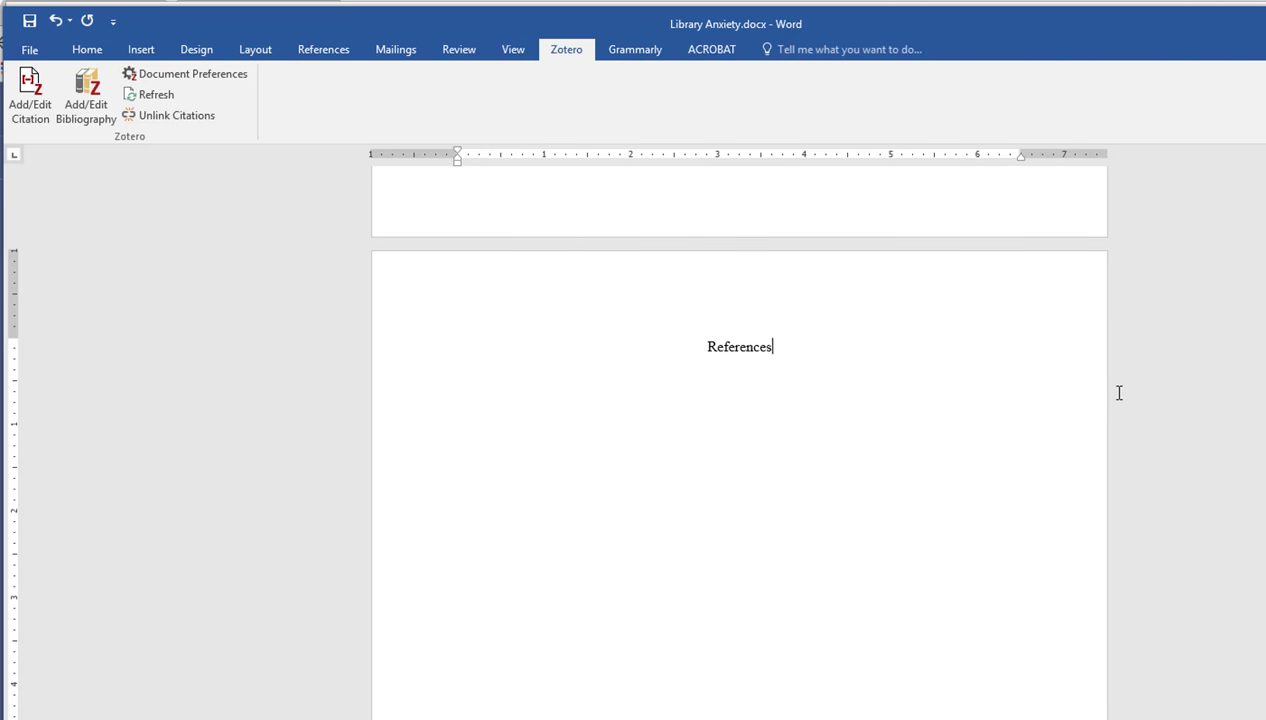
Insert a Zotero APA bibliography on a new line below the References heading
key("enter")
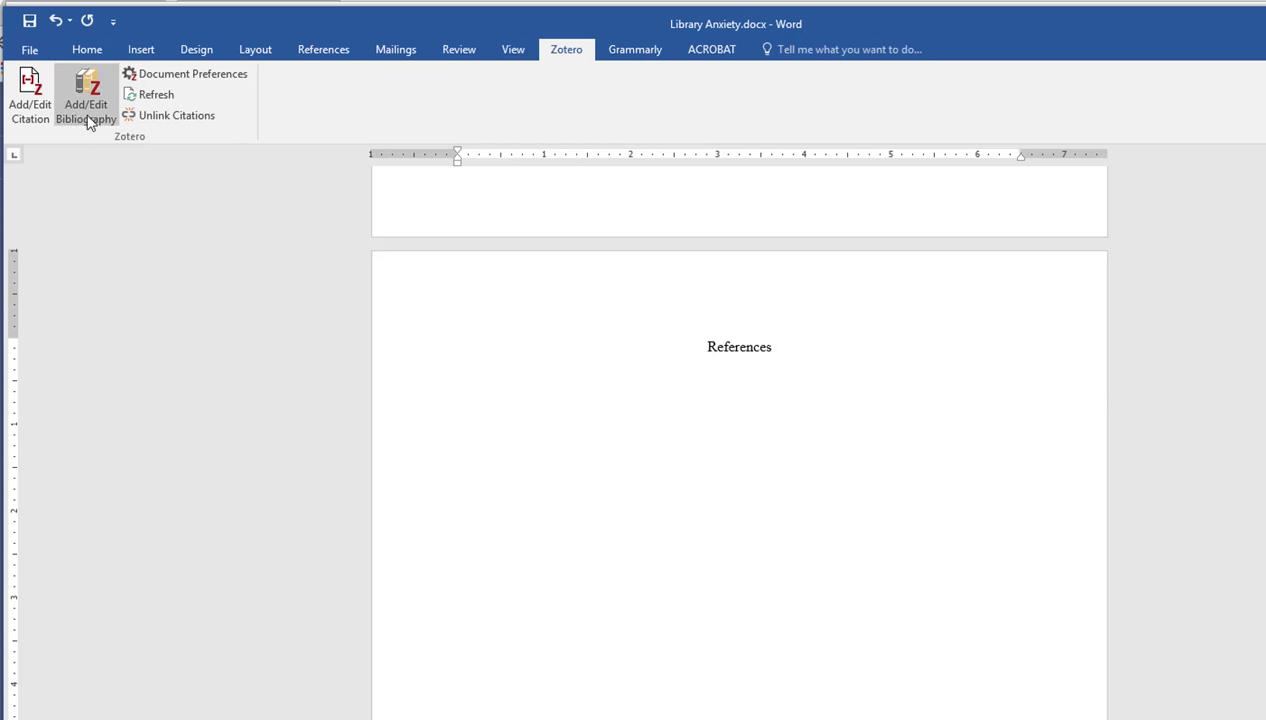
mouse_move(85, 104)
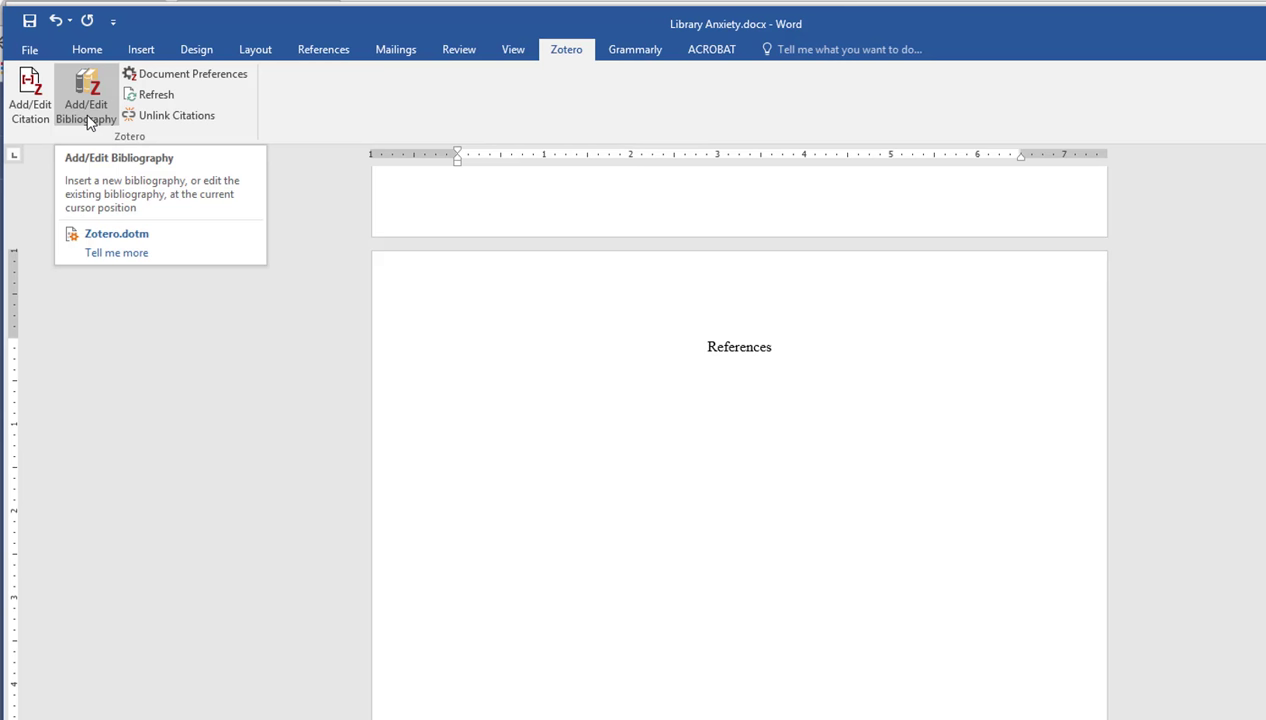
left_click(85, 104)
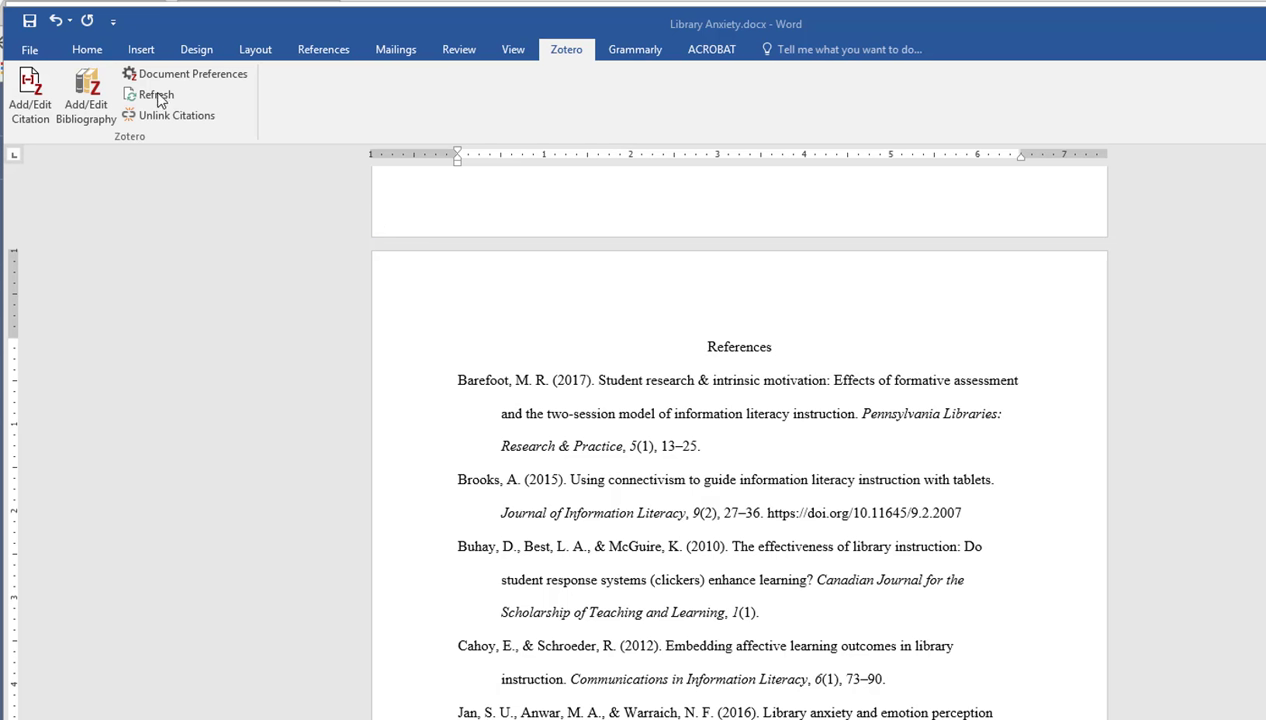
mouse_move(375, 325)
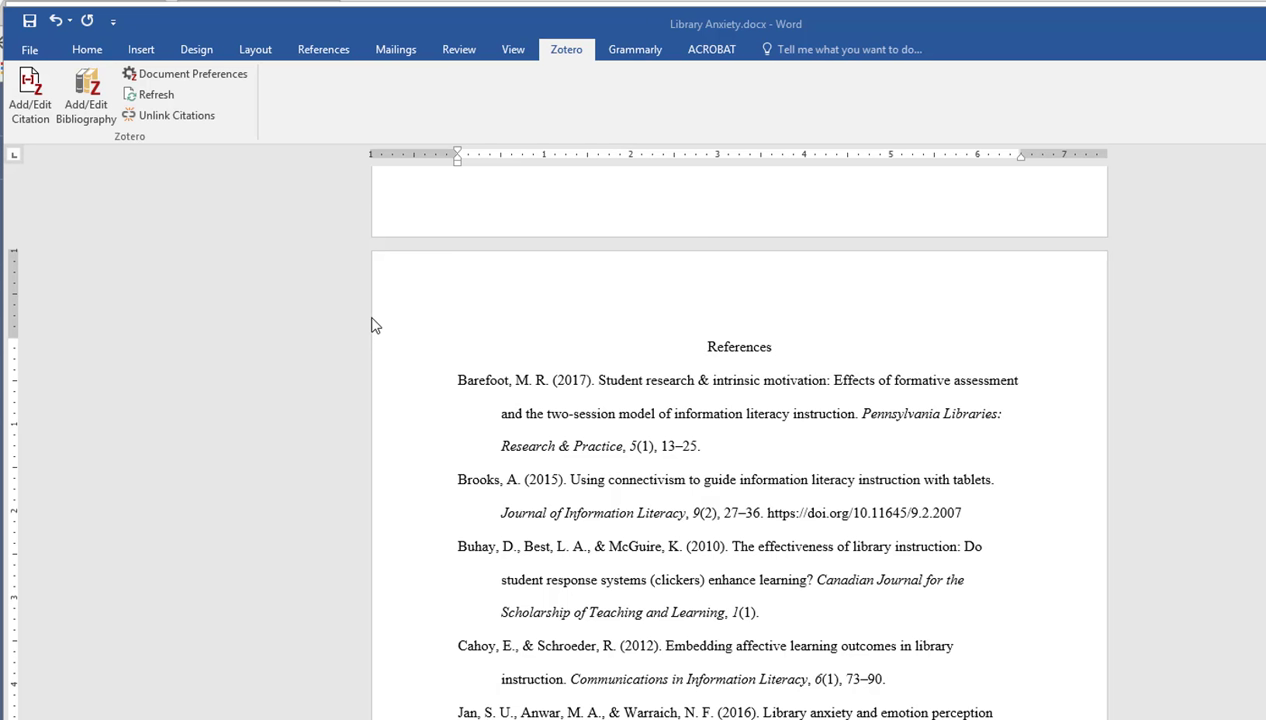
mouse_move(867, 424)
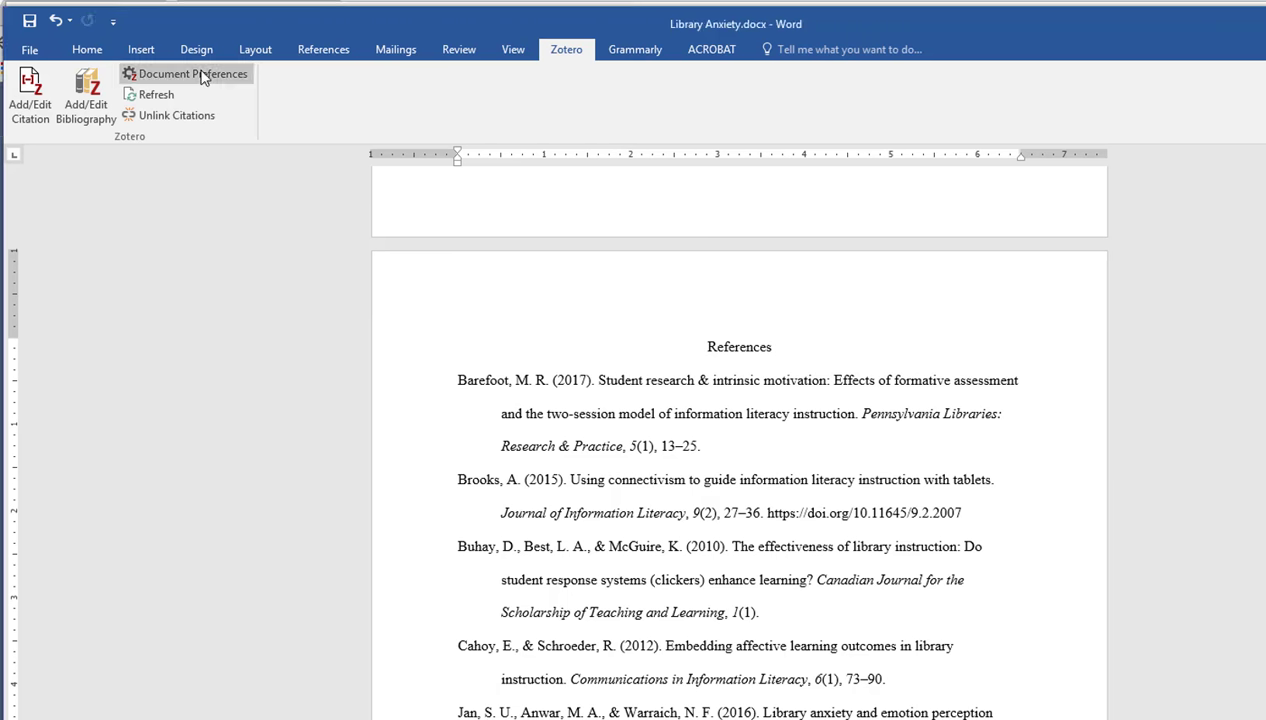
Open Zotero Document Preferences and scroll the Citation Style list
left_click(190, 73)
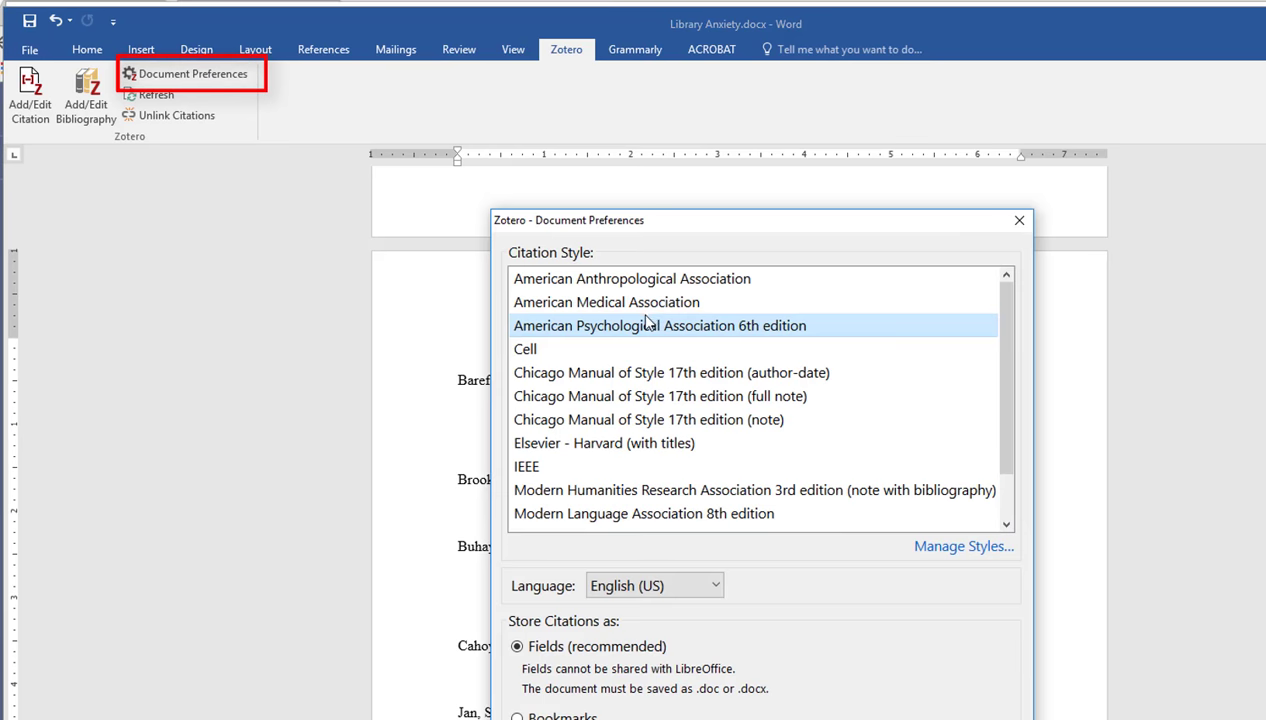
mouse_move(781, 368)
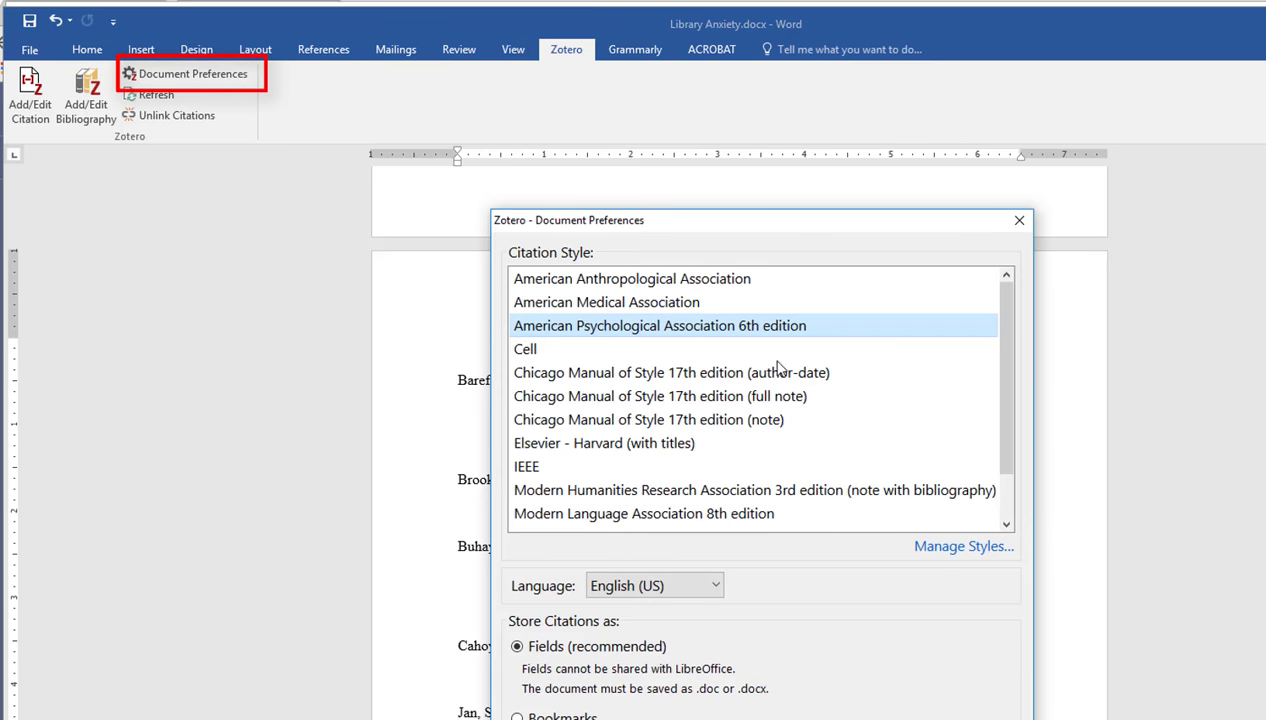
scroll("down", 3)
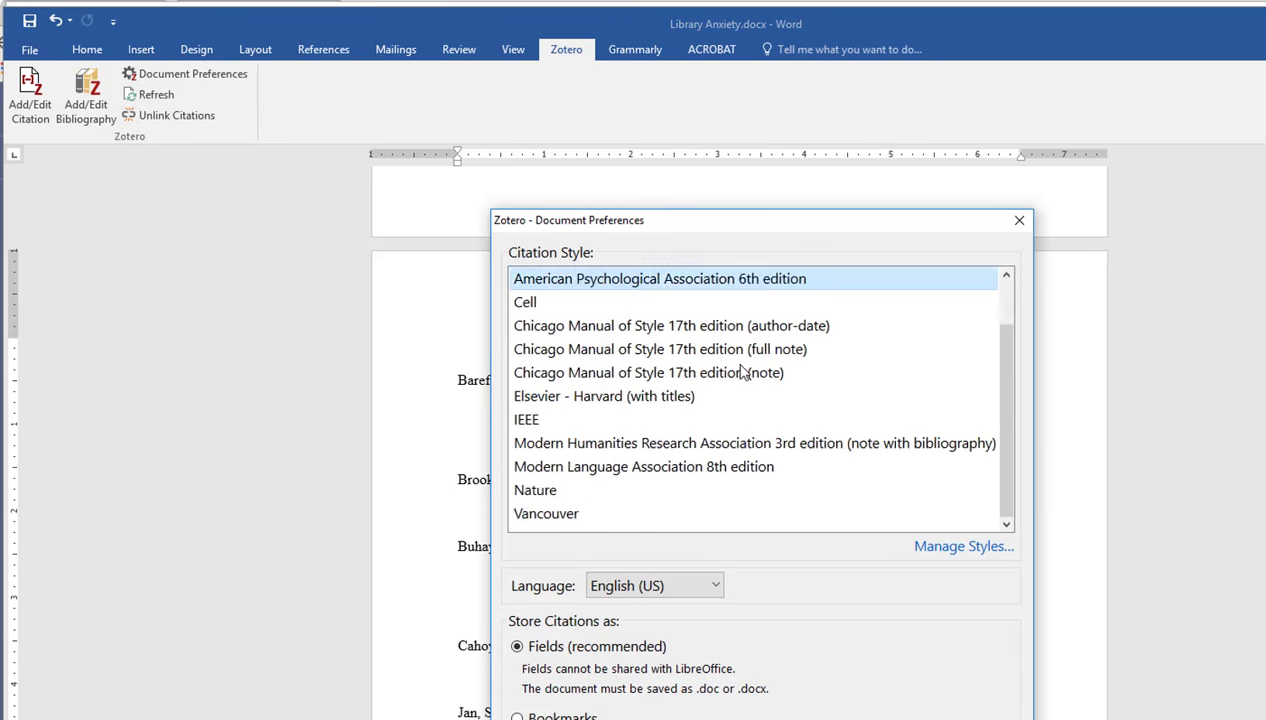
mouse_move(549, 477)
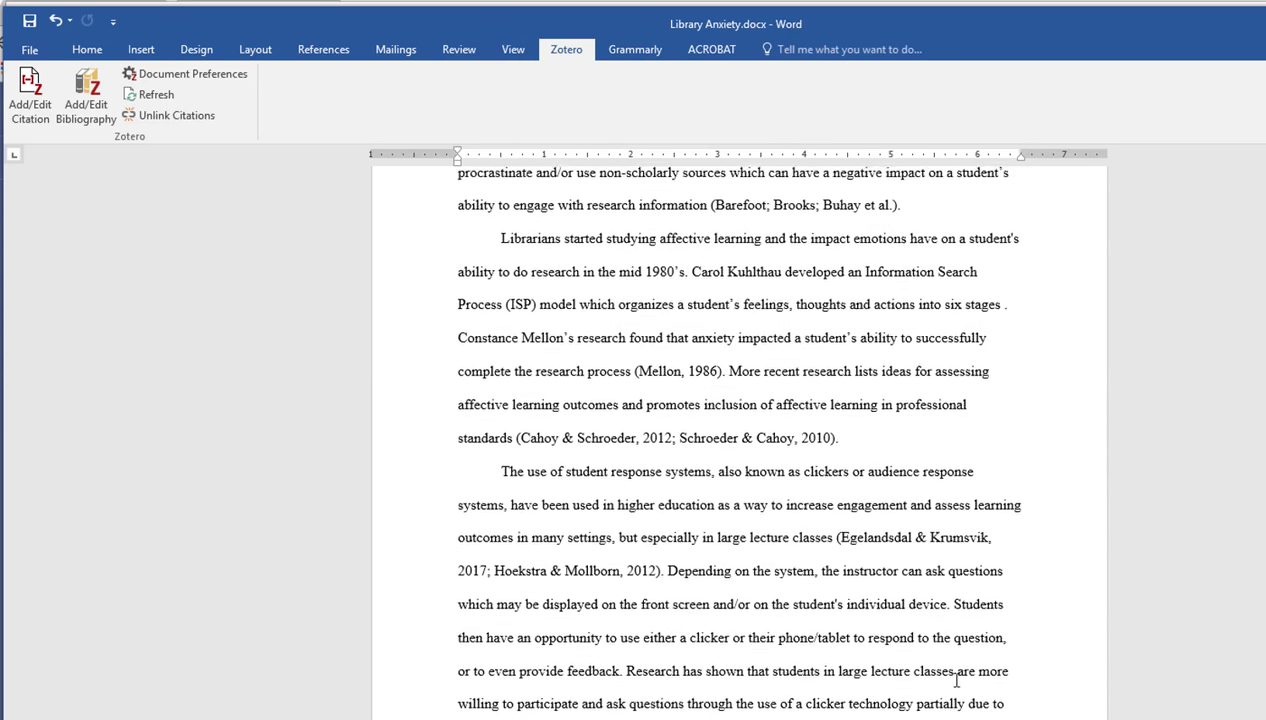
Scroll through the paper's citations updated to MLA 8th edition style
scroll("down", 3)
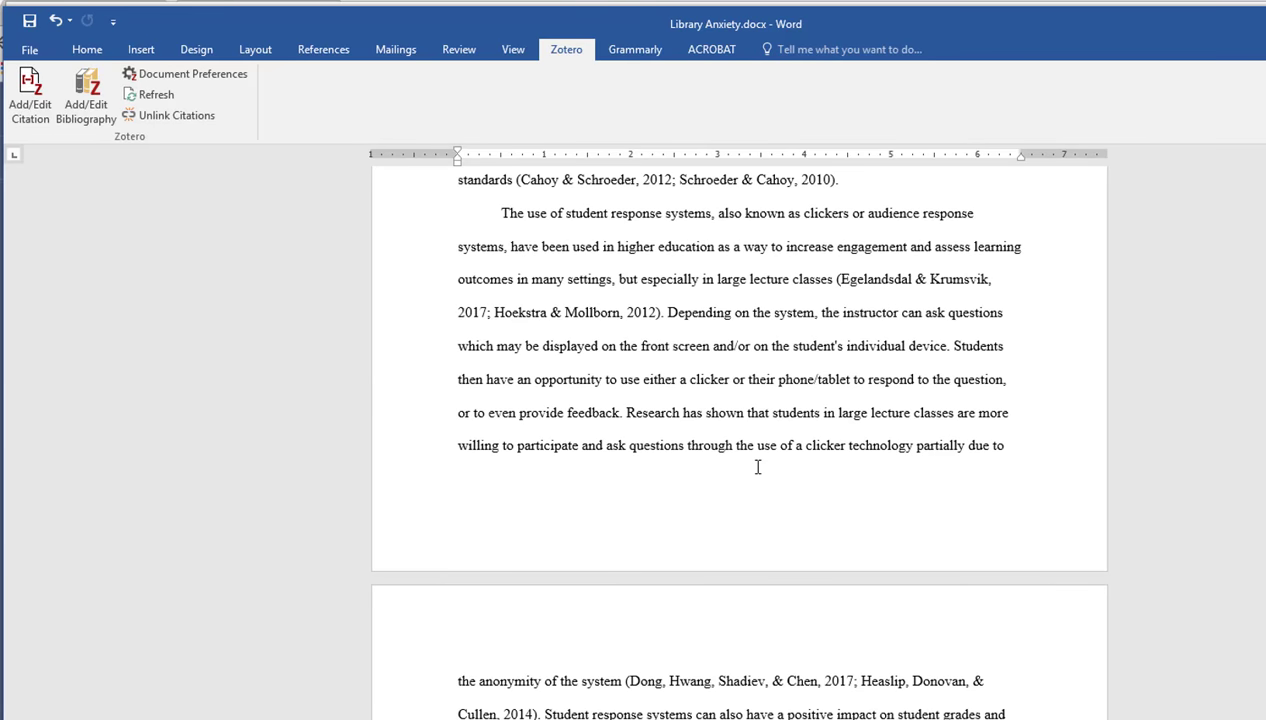